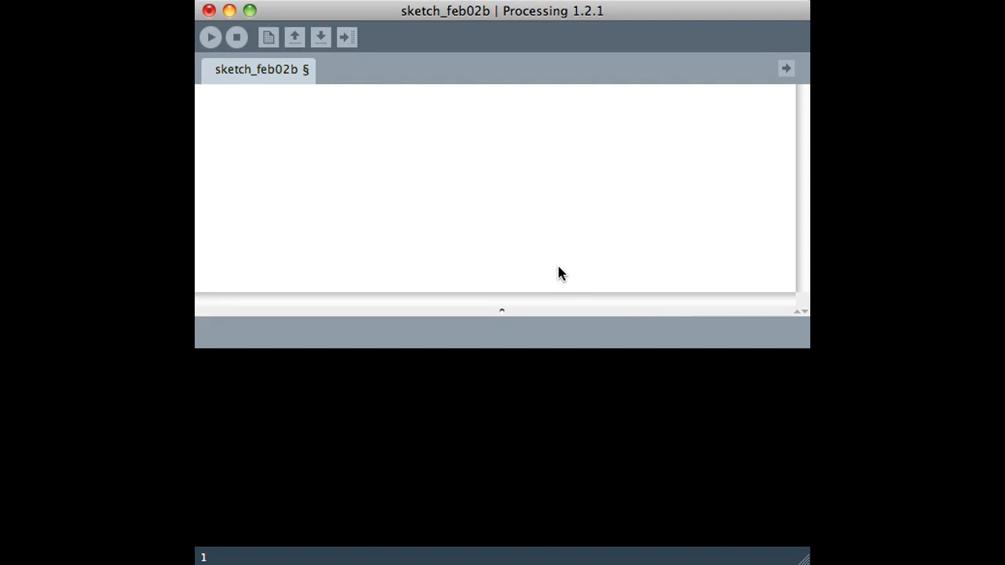
# - Declare the variable 'XMLElement xml;' at the top of the sketch
pyautogui.write('XMLEle')
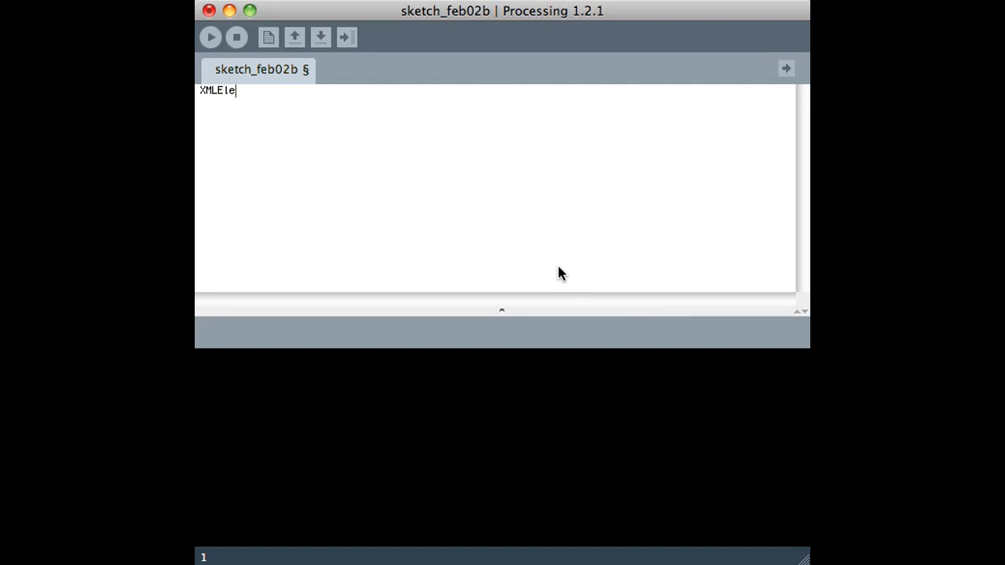
pyautogui.write('ment')
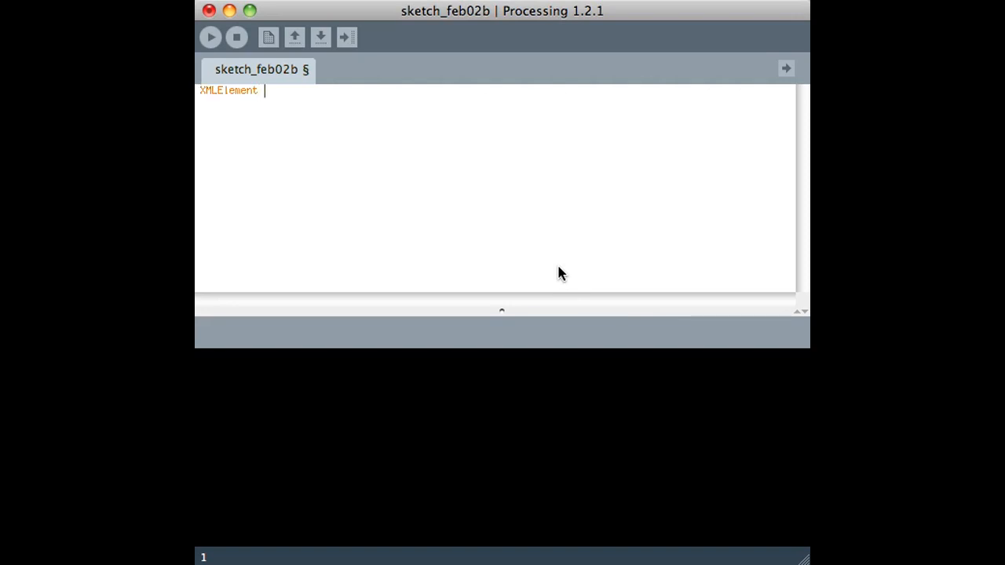
pyautogui.write('xml;')
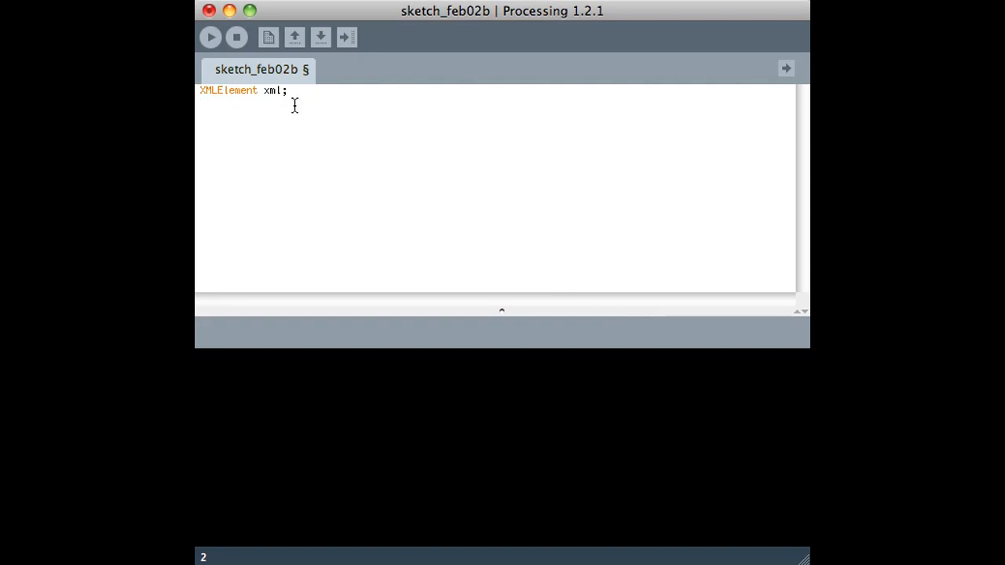
pyautogui.moveTo(276, 132)
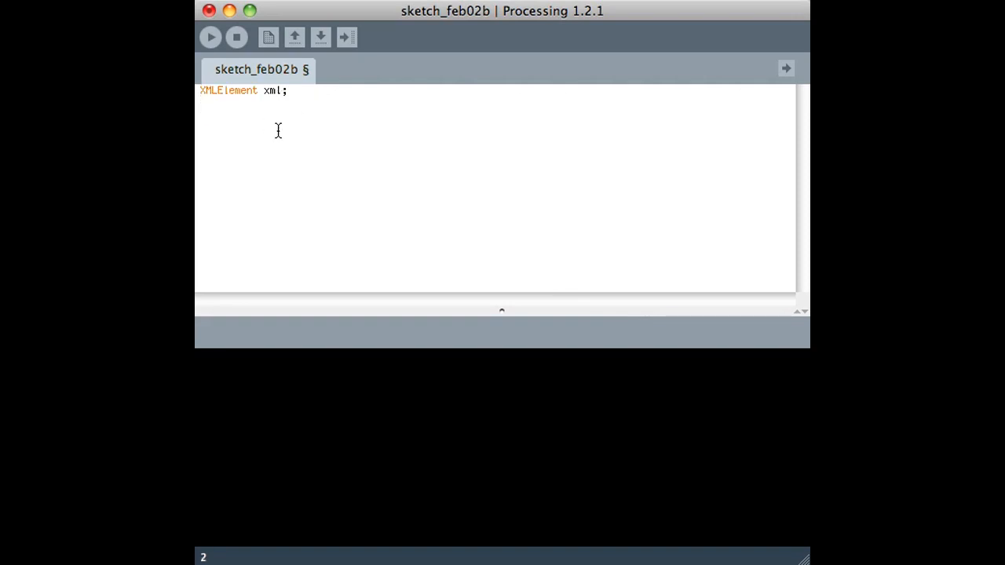
# - Assign xml a new XMLElement(this, "") with empty quotes awaiting the feed URL
pyautogui.write('xml =')
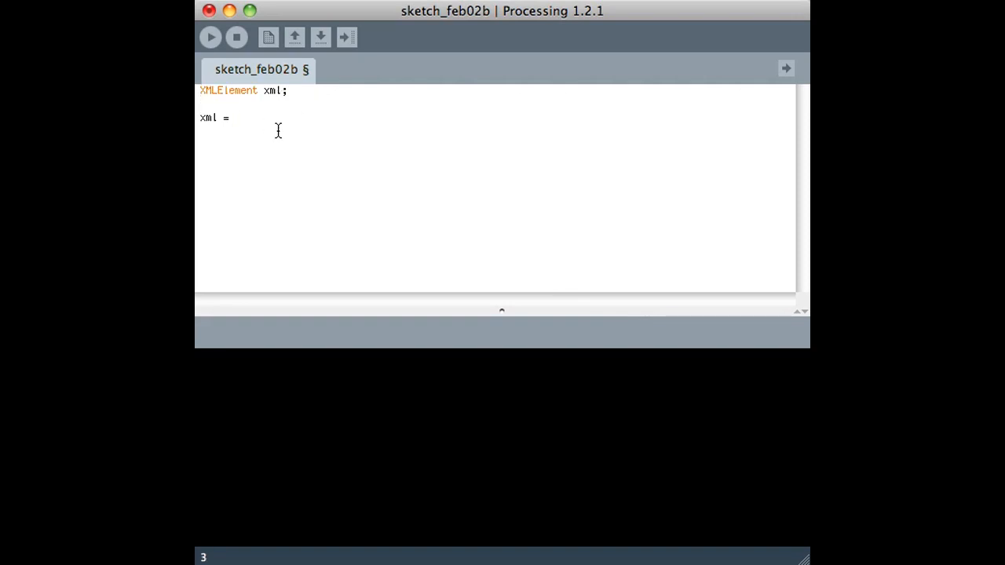
pyautogui.write('new XE')
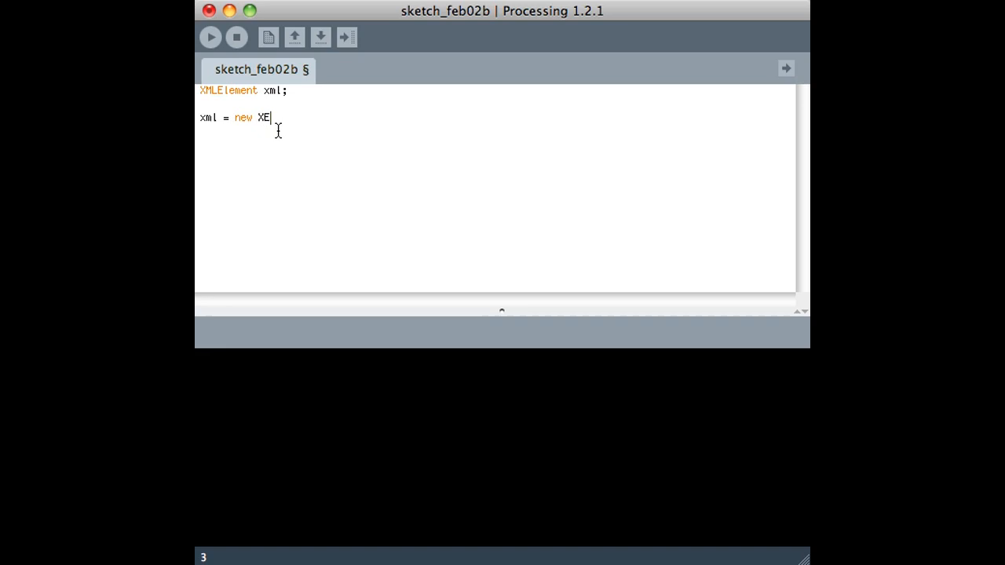
pyautogui.write('MLElement')
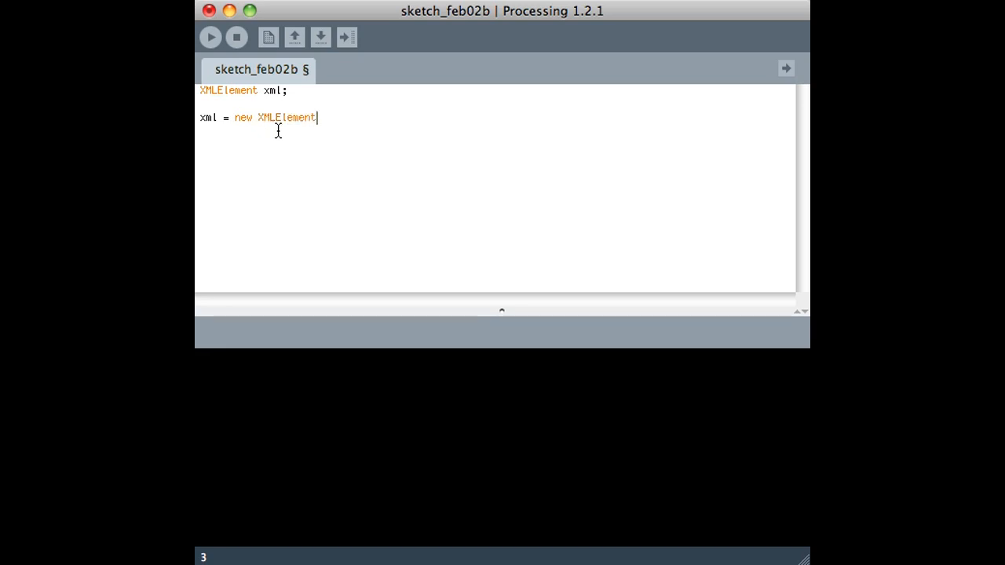
pyautogui.write('(this, "");')
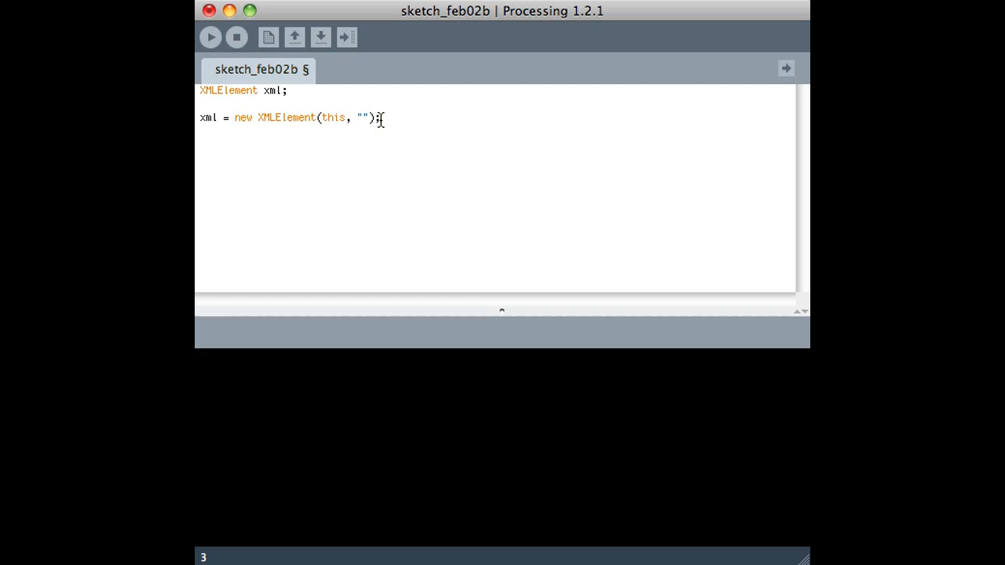
pyautogui.moveTo(339, 271)
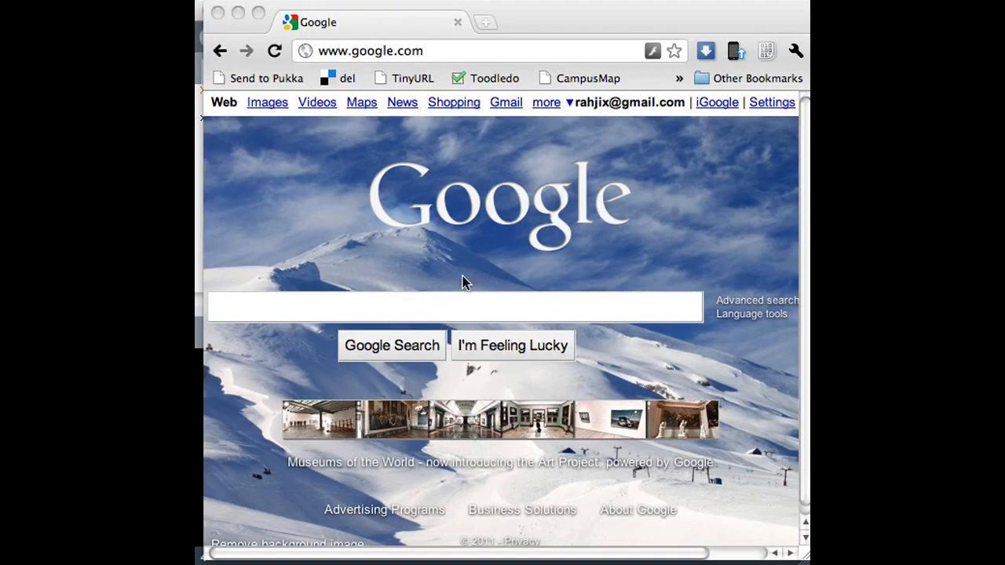
# - Search Google for 'earthquake xml' and reach the USGS Latest Earthquakes feeds listing
pyautogui.write('earthq')
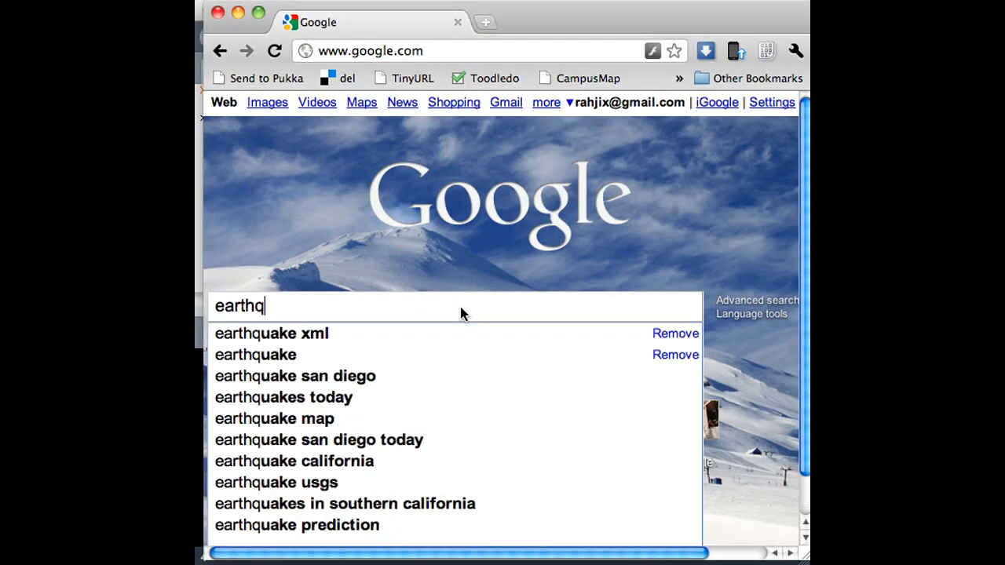
pyautogui.click(270, 333)
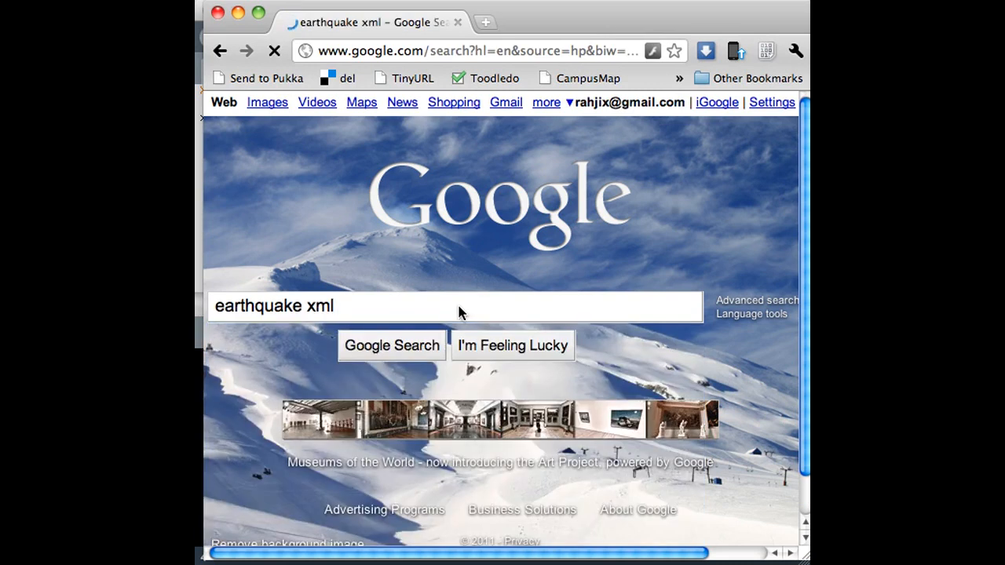
pyautogui.click(391, 346)
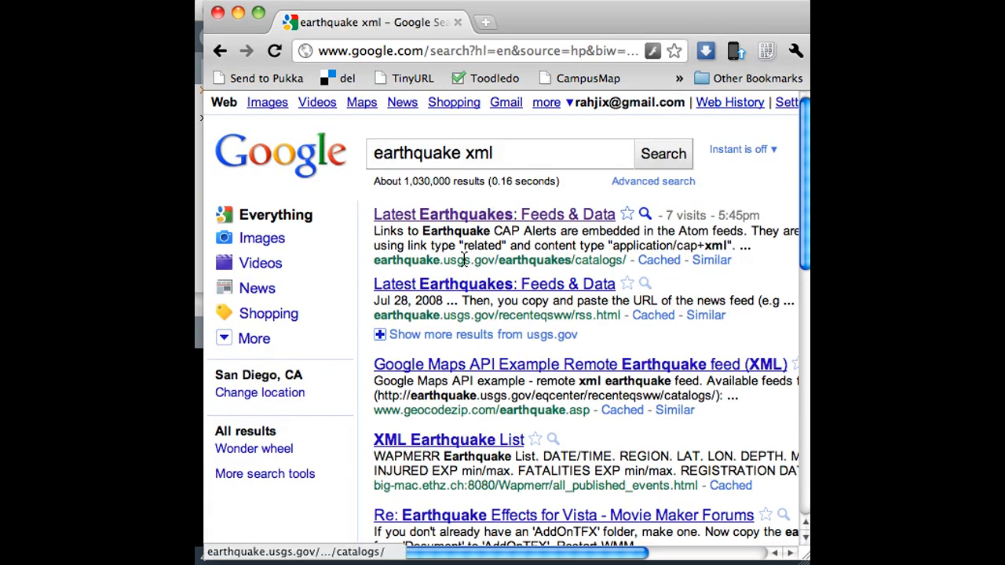
pyautogui.click(493, 213)
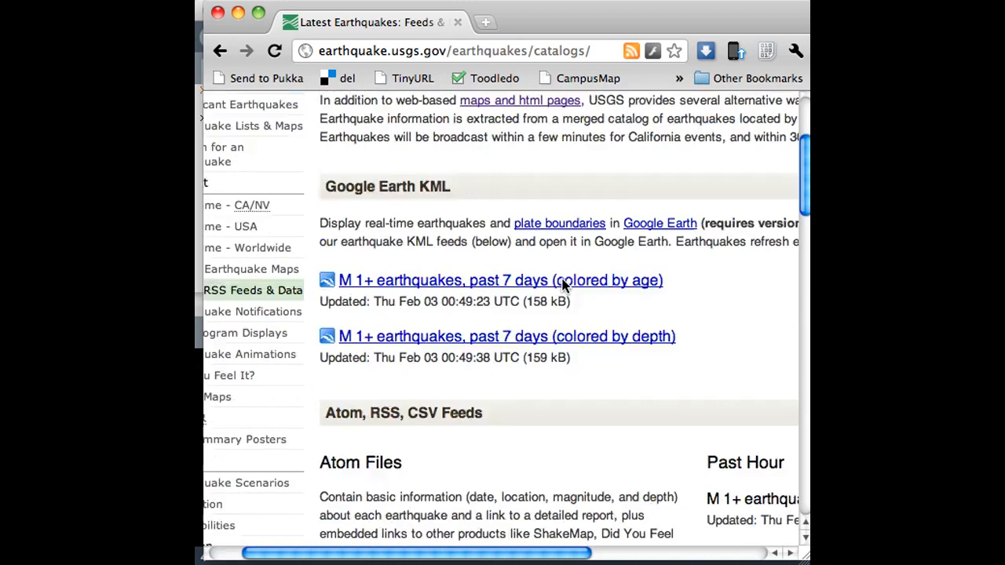
pyautogui.scroll(-3)
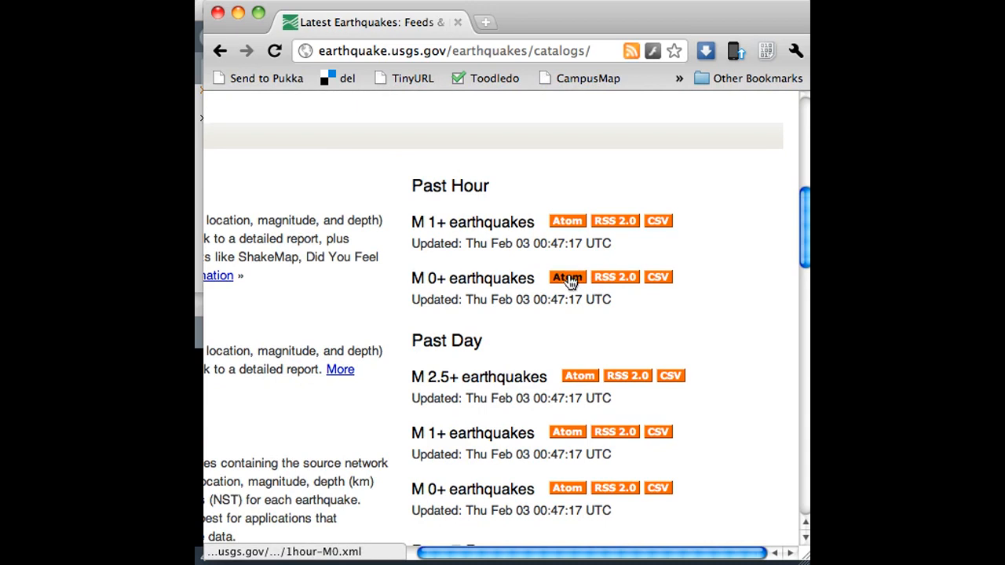
pyautogui.moveTo(567, 487)
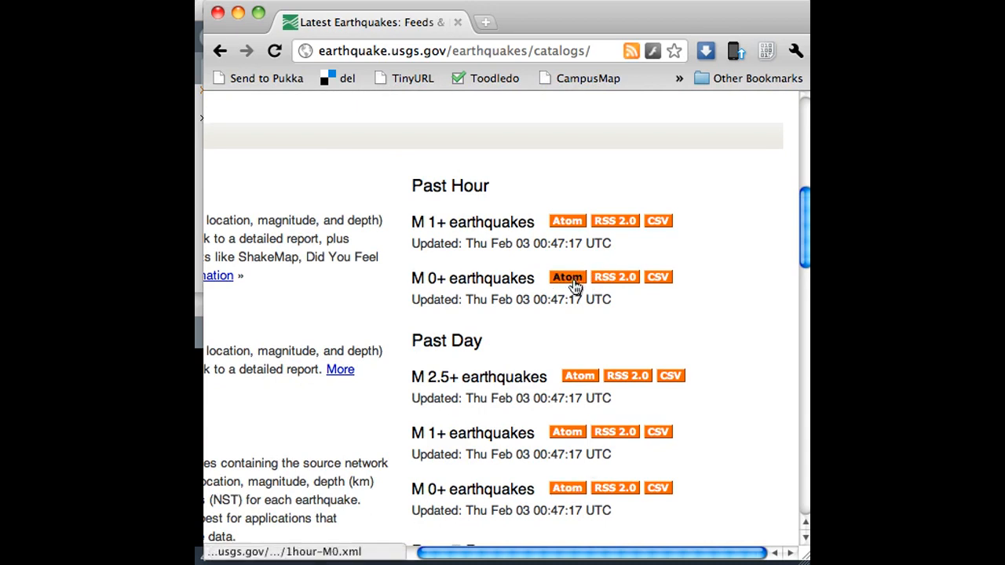
pyautogui.moveTo(628, 389)
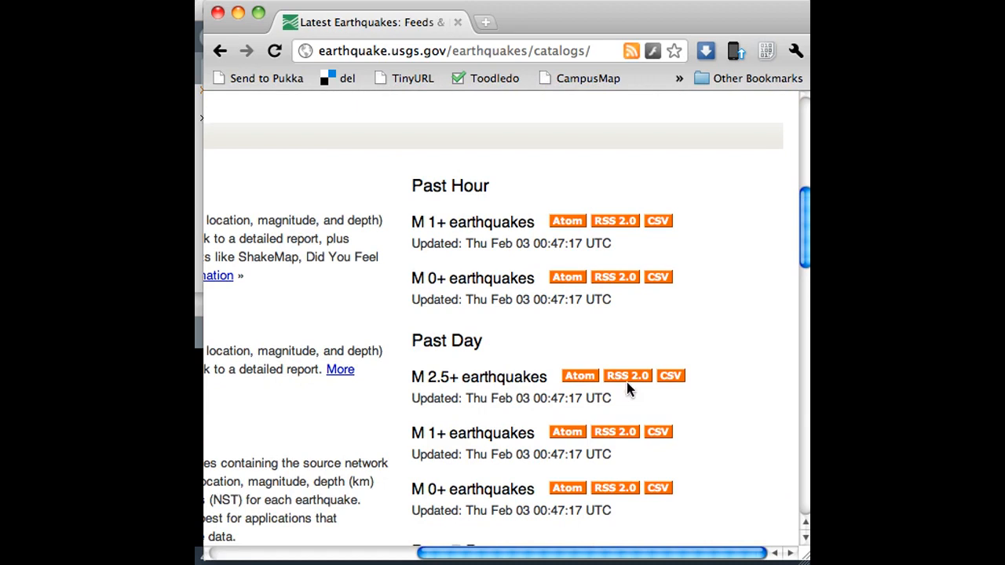
pyautogui.moveTo(456, 396)
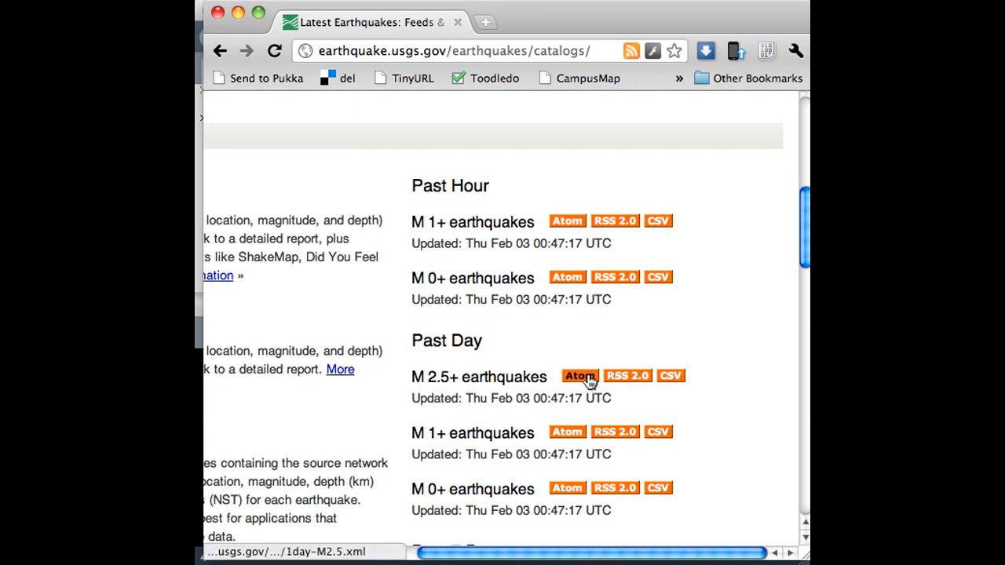
# - Preview the past-day M 2.5+ earthquakes Atom feed in a new tab
pyautogui.click(579, 375)
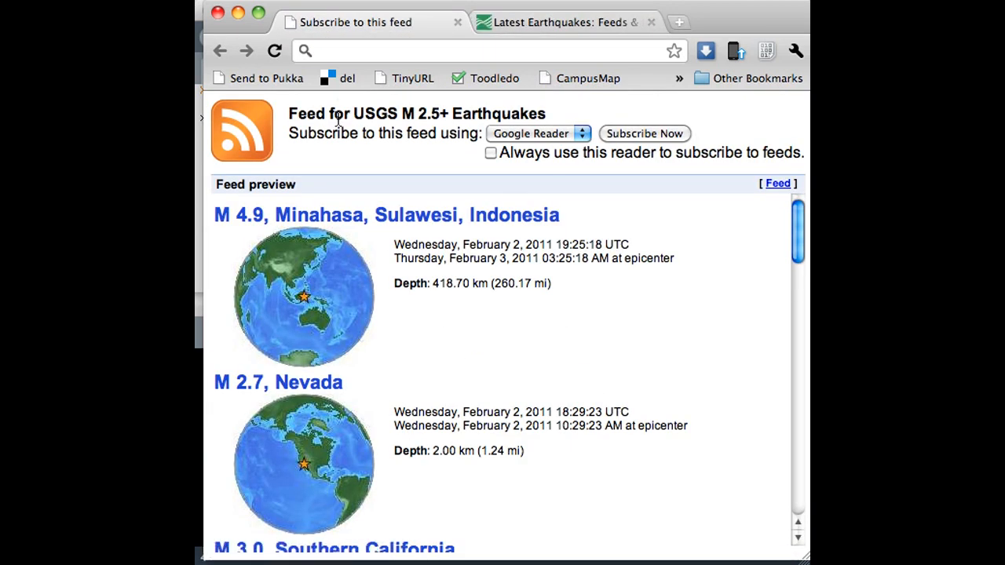
pyautogui.moveTo(515, 434)
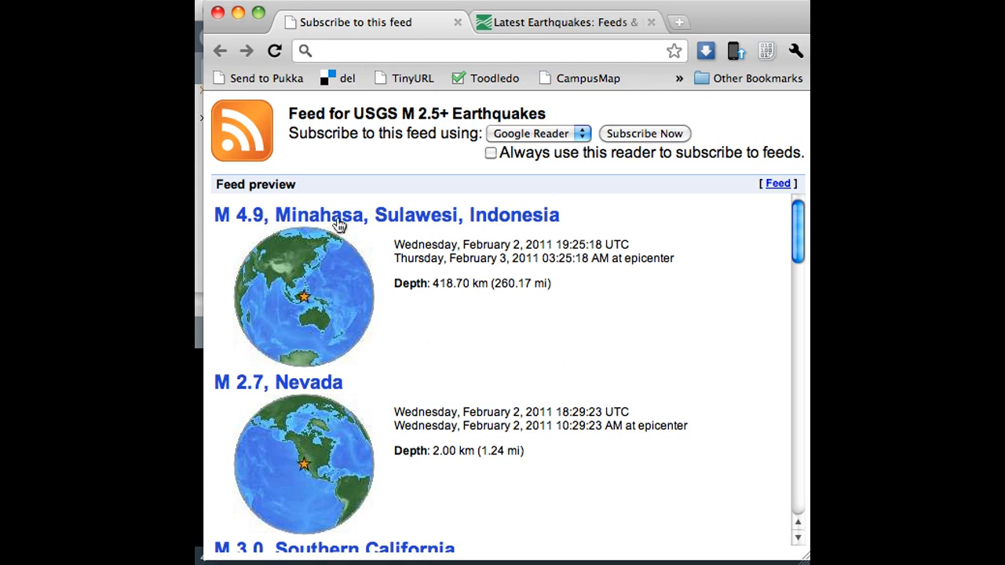
pyautogui.moveTo(616, 220)
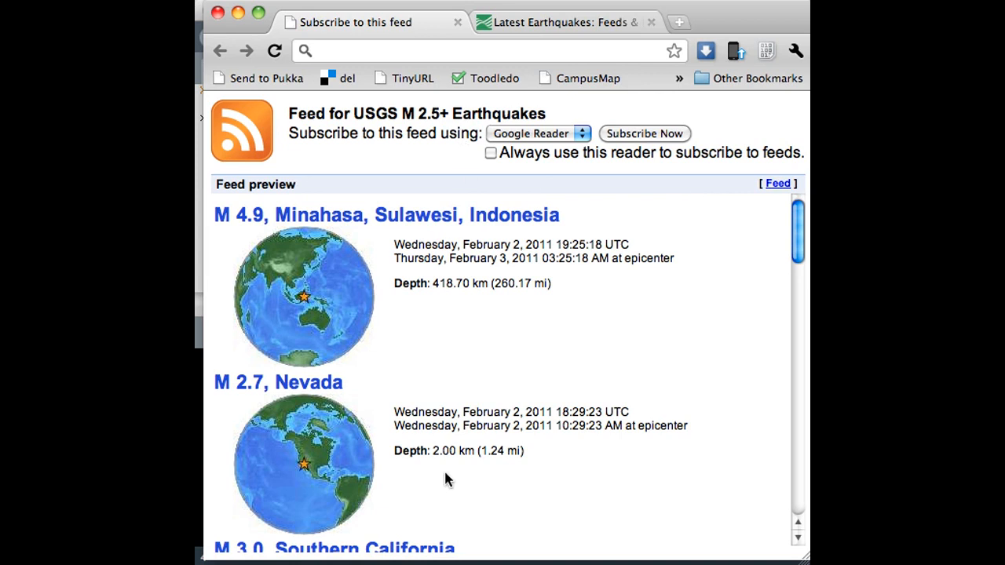
pyautogui.moveTo(428, 329)
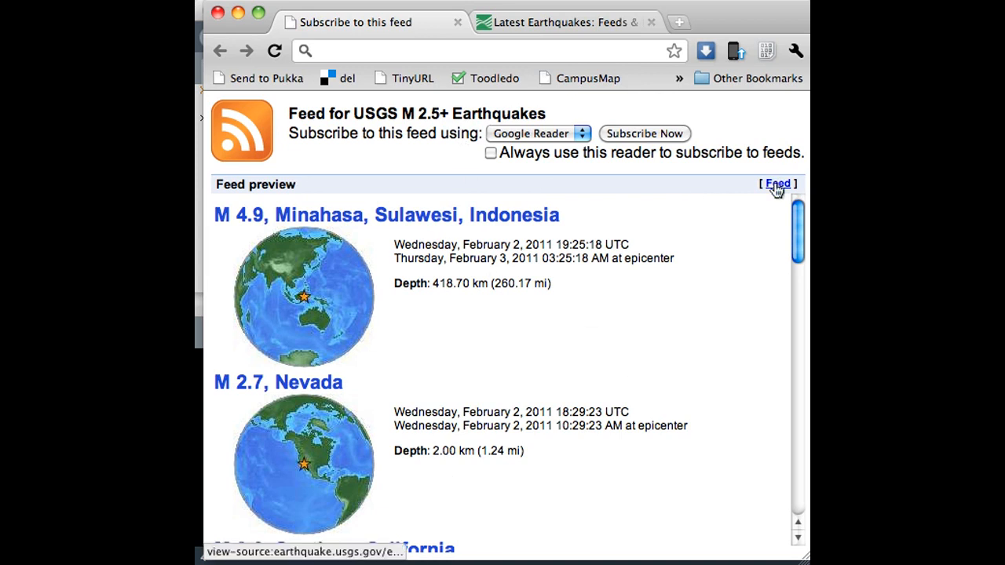
pyautogui.click(778, 182)
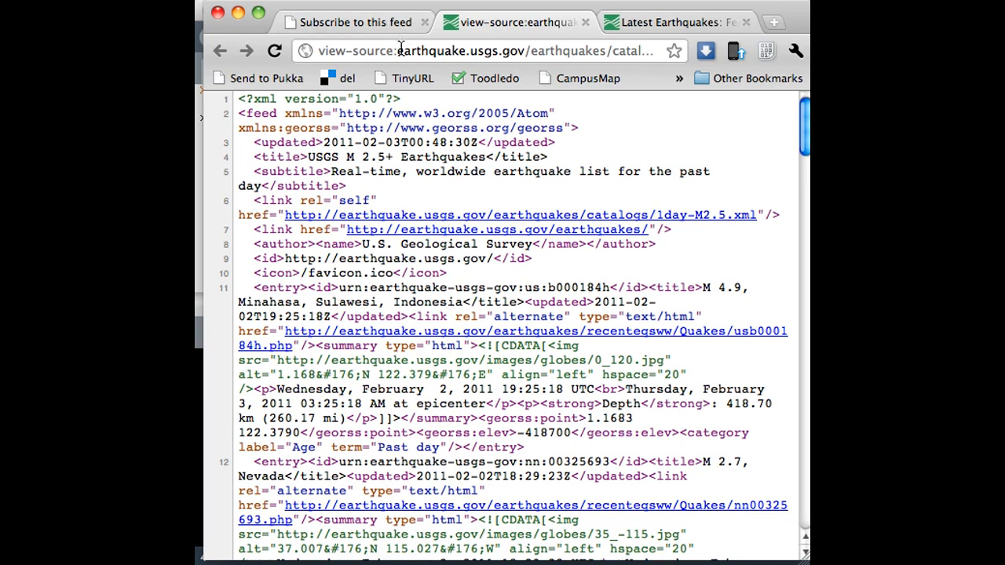
pyautogui.moveTo(292, 228)
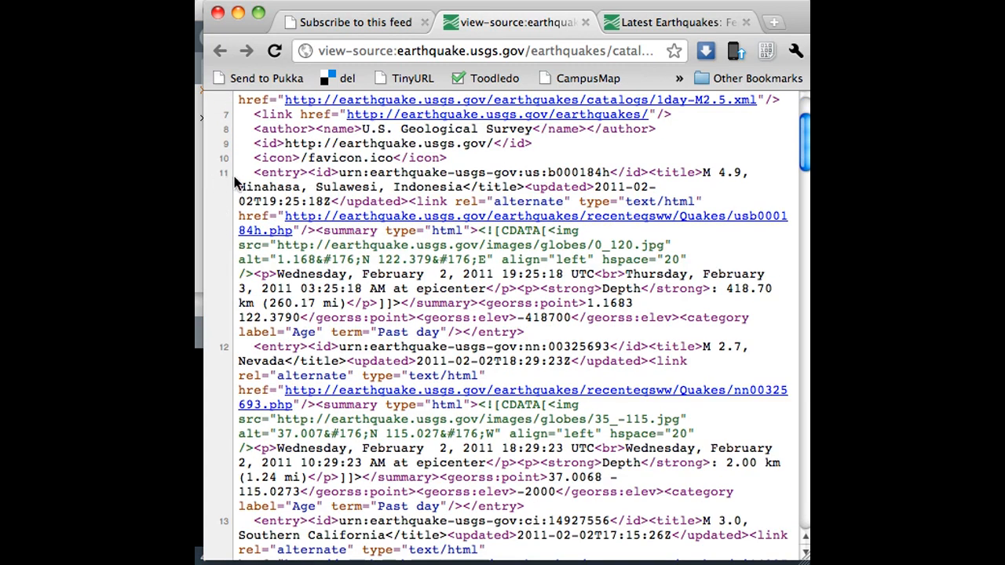
pyautogui.doubleClick(280, 171)
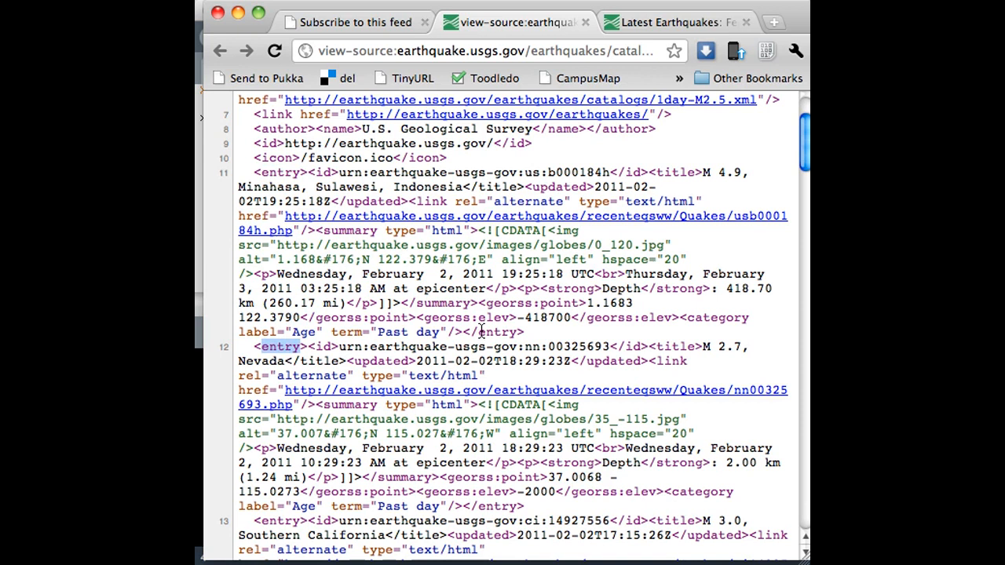
pyautogui.doubleClick(280, 171)
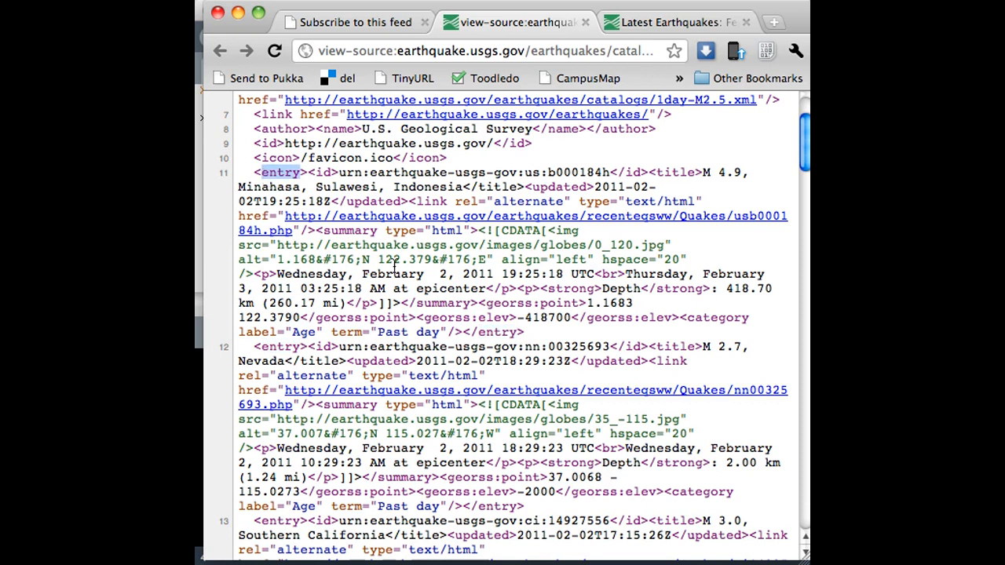
pyautogui.doubleClick(496, 331)
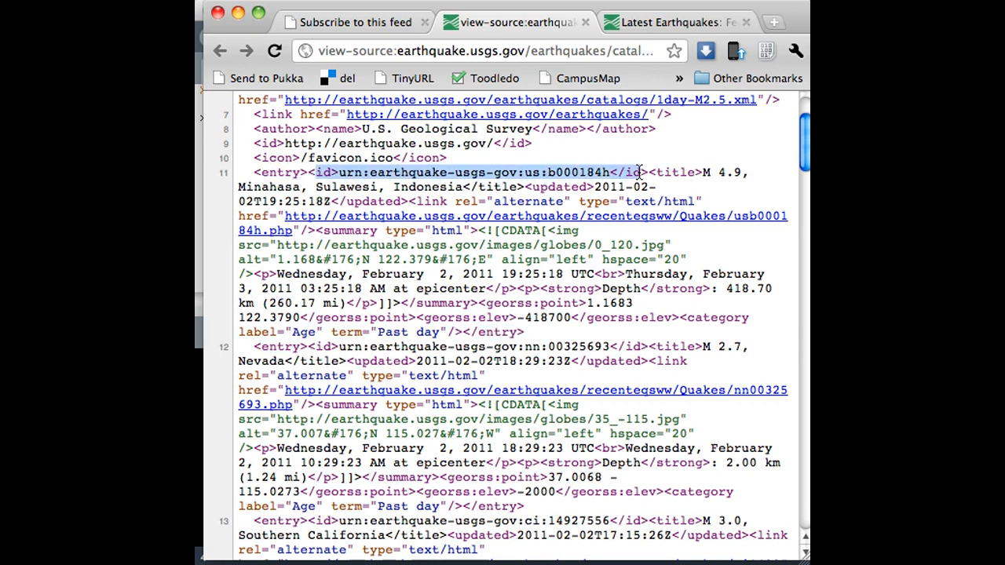
pyautogui.moveTo(636, 172); pyautogui.dragTo(401, 201)
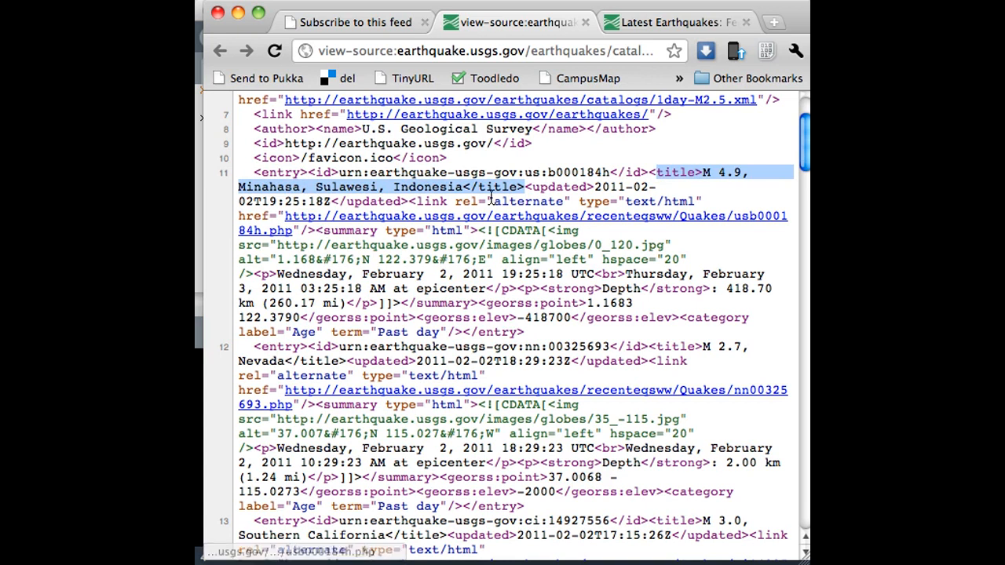
pyautogui.click(495, 50)
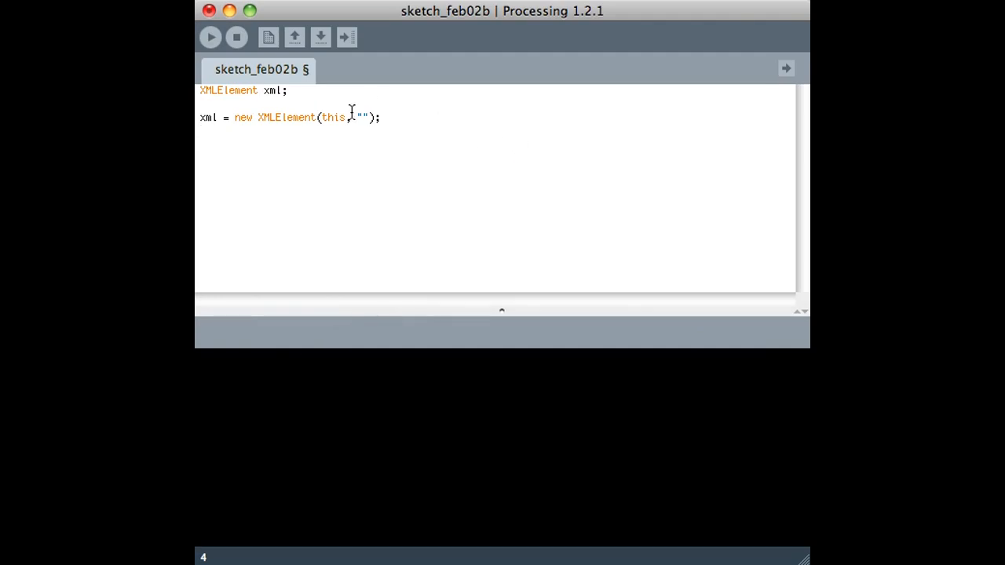
pyautogui.write('http://')
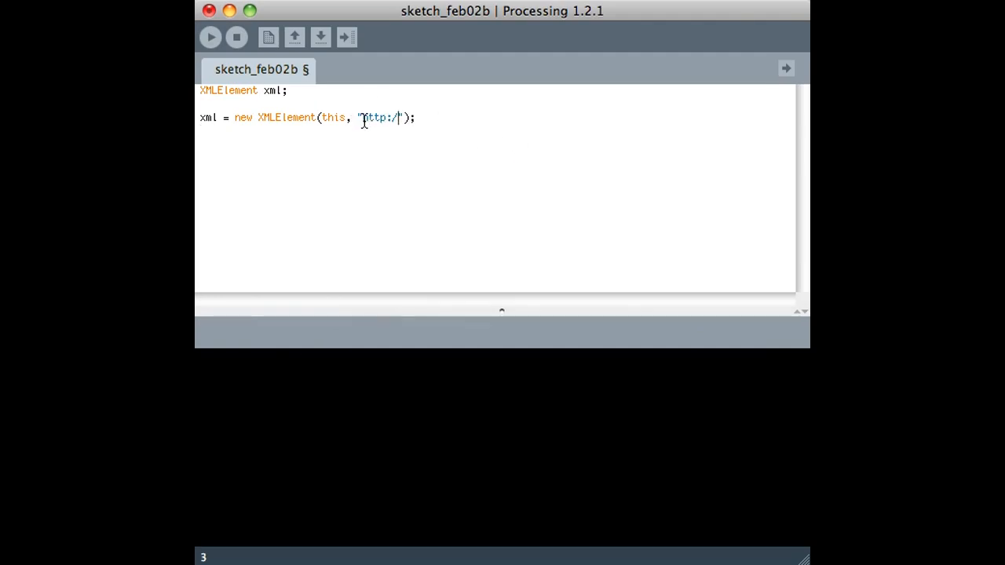
pyautogui.write('earthquake.usgs.gov/earthquakes/catalogs/1day-M2.5.xml')
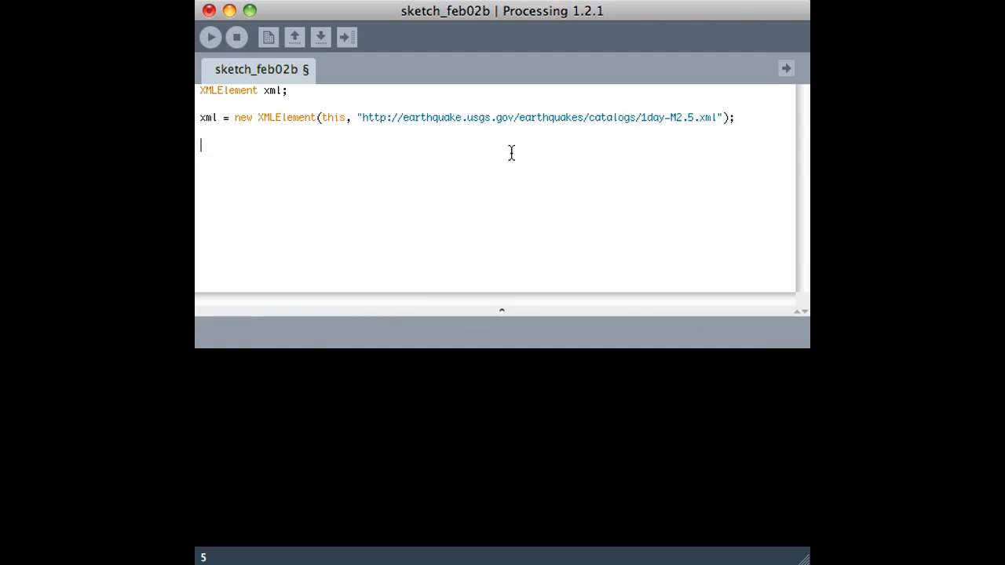
pyautogui.moveTo(437, 116)
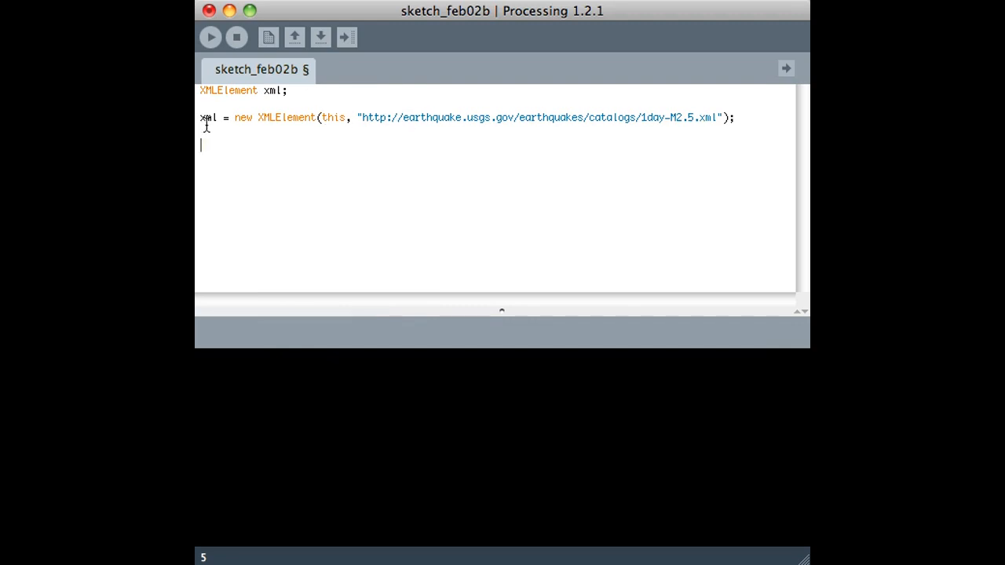
pyautogui.moveTo(233, 157)
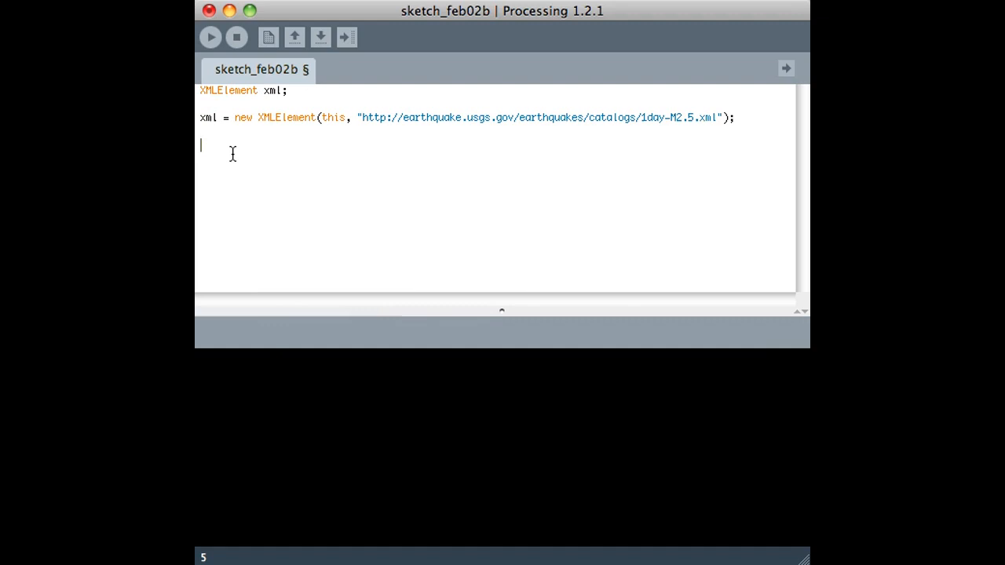
pyautogui.write('xml.getC')
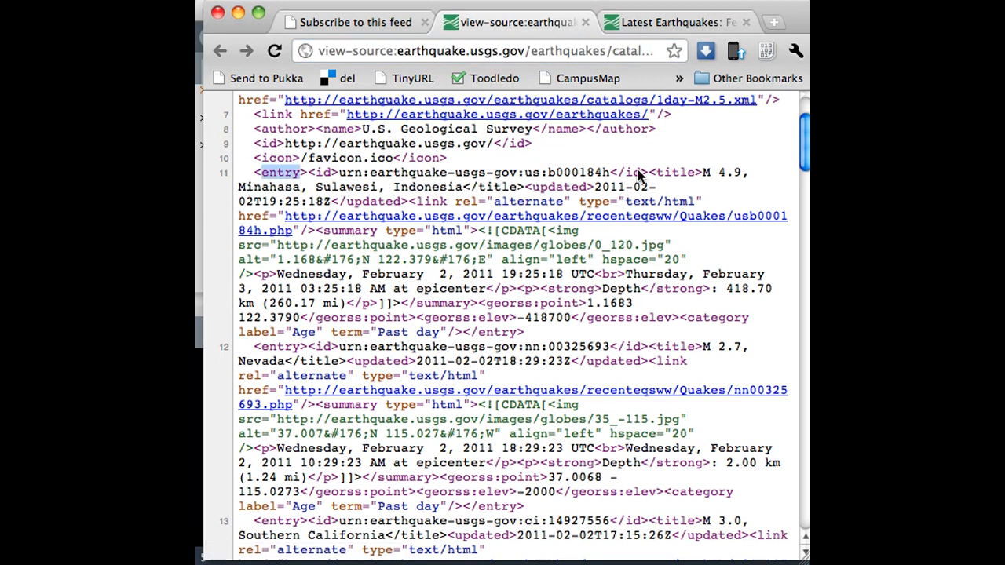
pyautogui.doubleClick(672, 171)
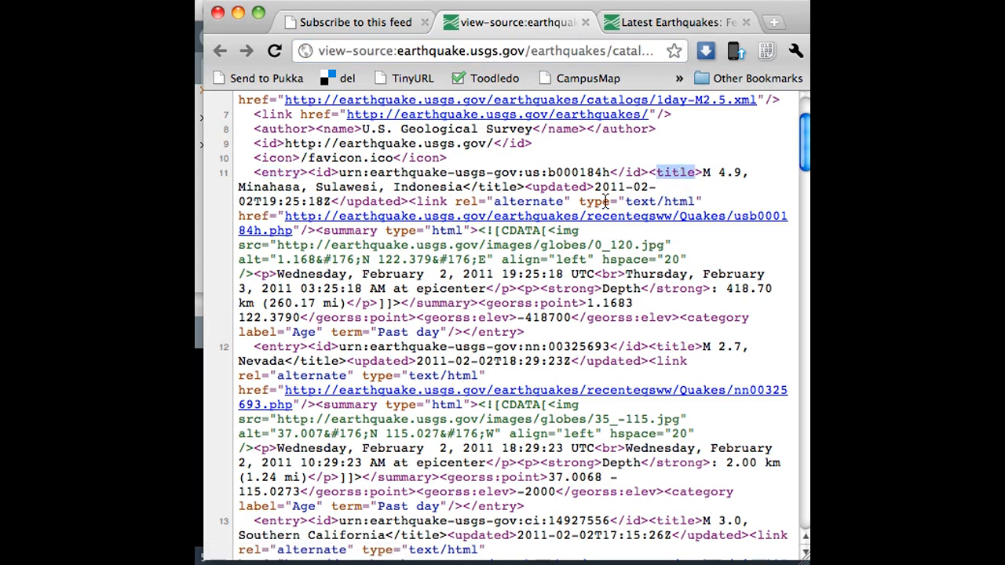
pyautogui.moveTo(600, 485)
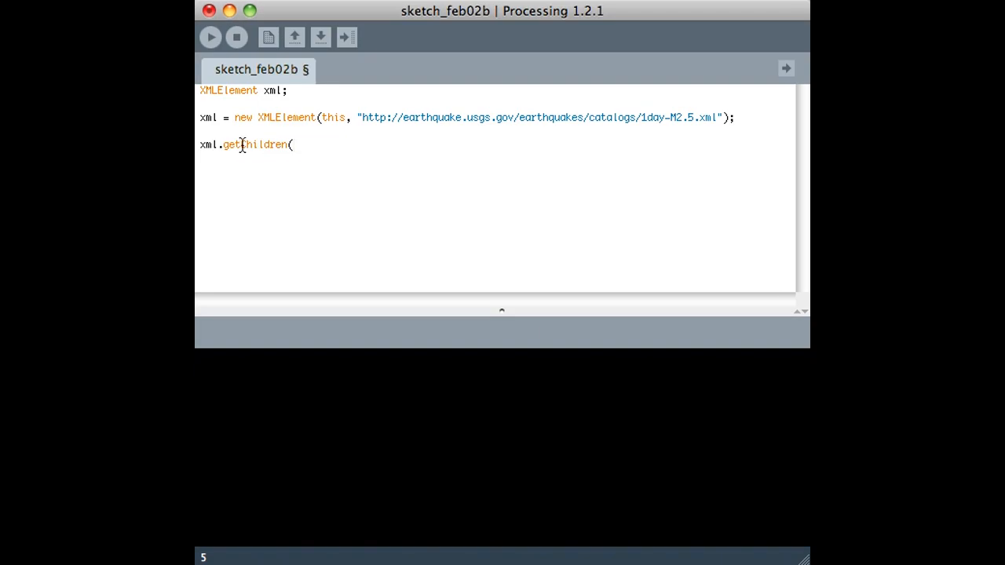
# - Complete titles = xml.getChildren("entry/title"); for the feed entries
pyautogui.write('("')
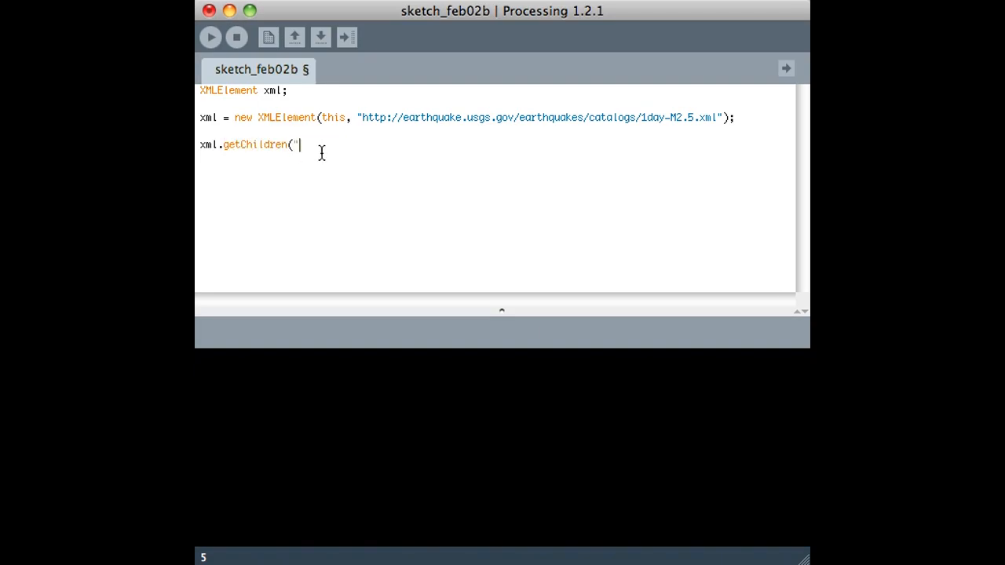
pyautogui.write('entry/title')
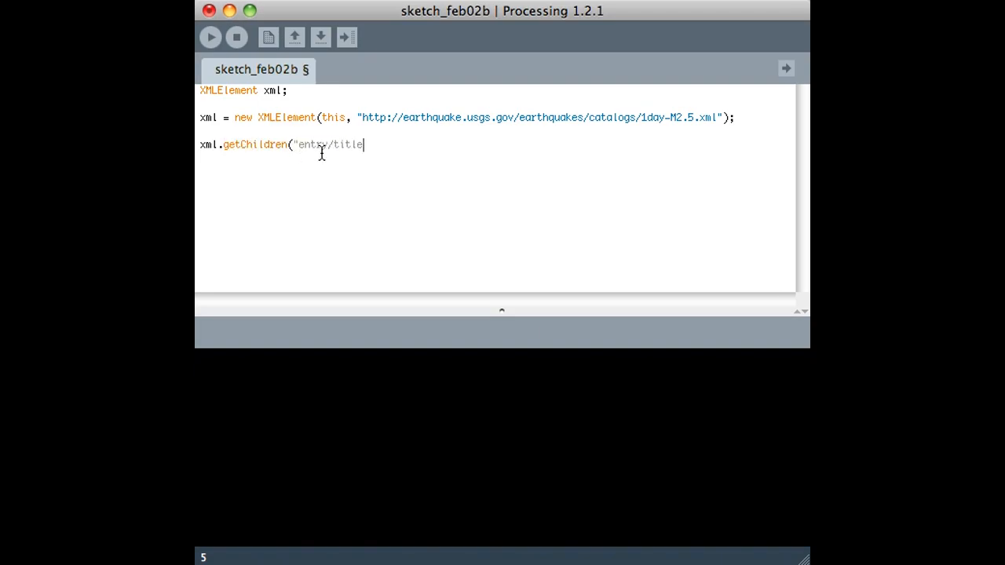
pyautogui.write('");')
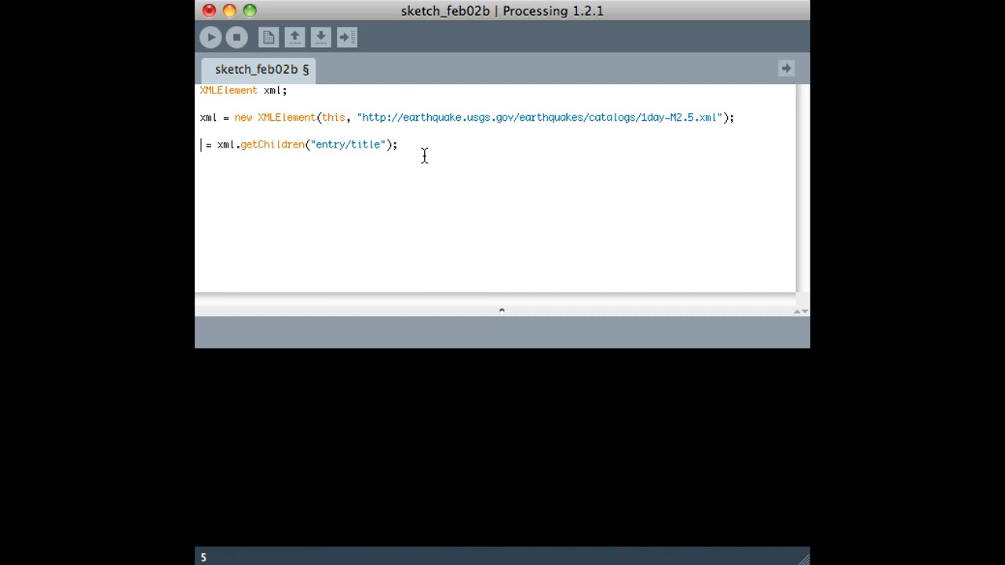
# - Declare the array 'XMLElement[] titles;' under the xml declaration
pyautogui.write('titles')
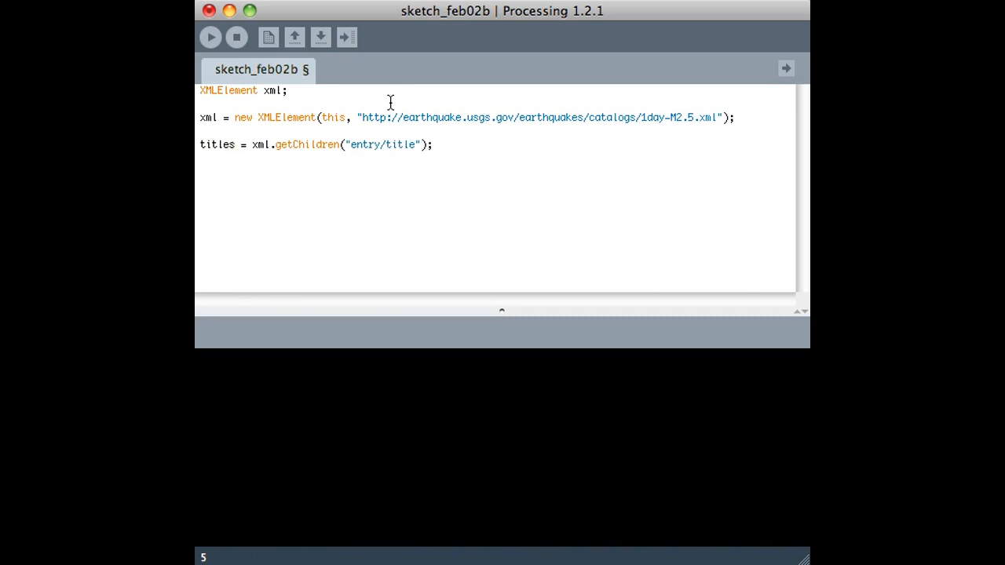
pyautogui.write('XML')
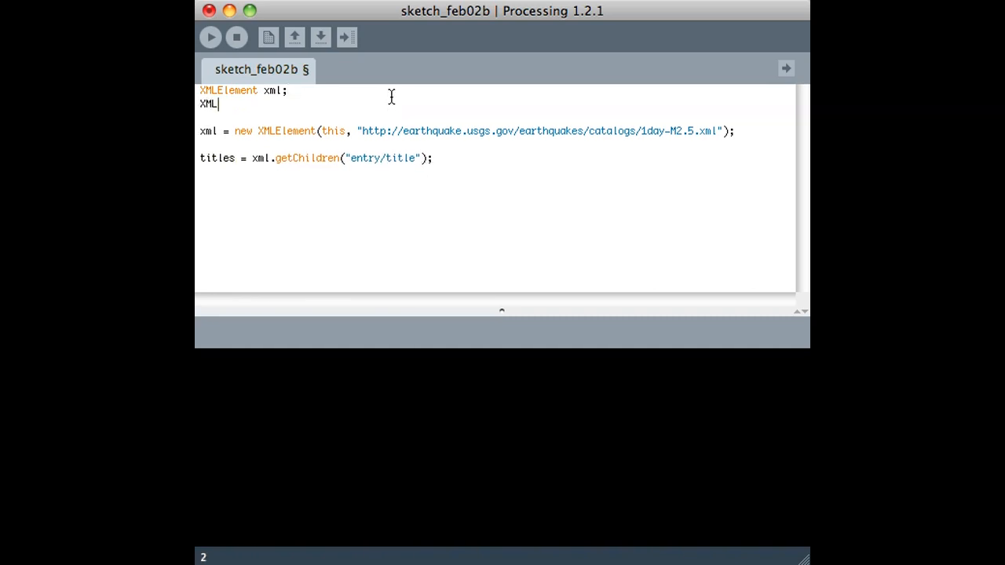
pyautogui.write('Element[]')
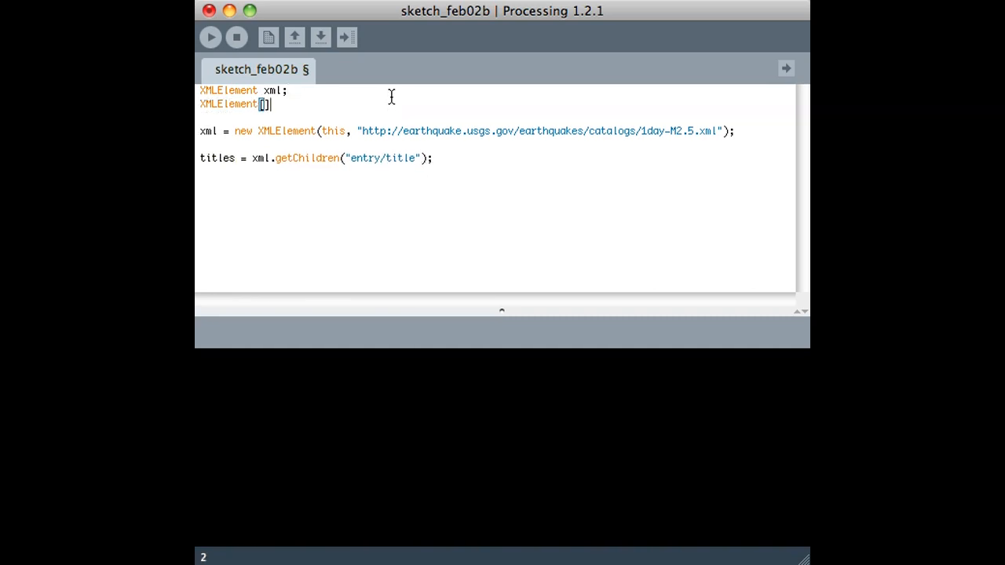
pyautogui.write('titles;')
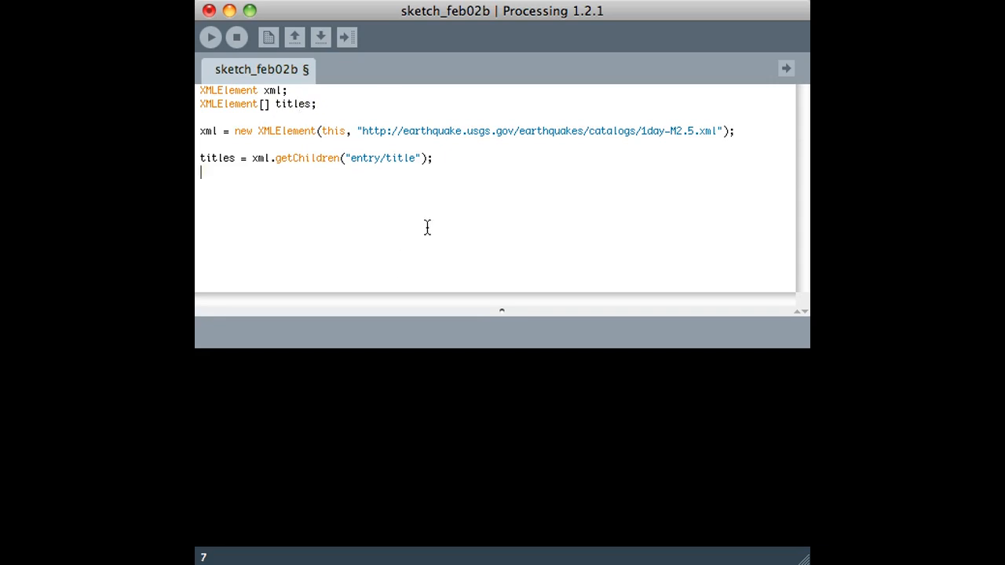
# - Write a for loop from i=0 to titles.length that calls println(titles[i])
pyautogui.write('for (')
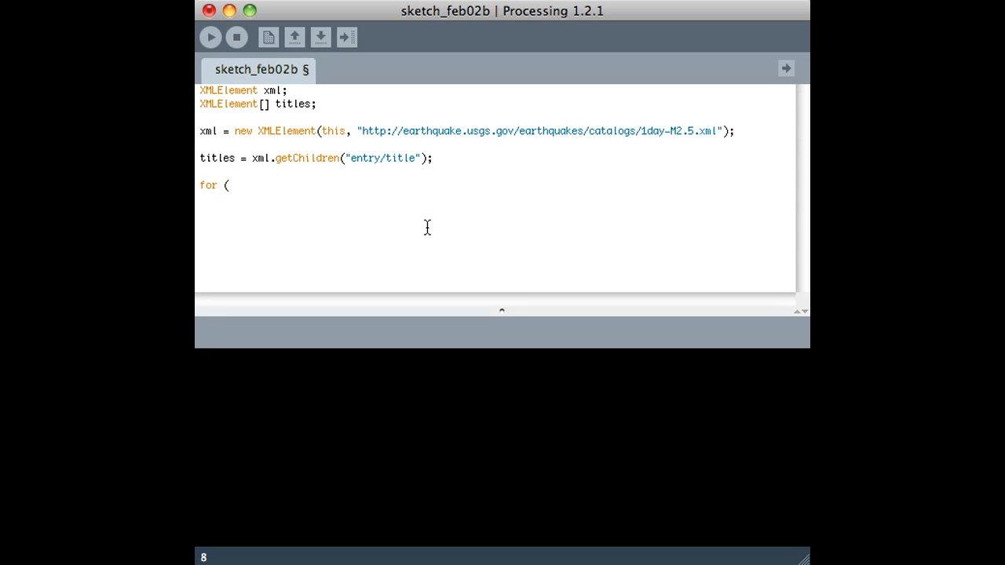
pyautogui.write('int i=0; i <')
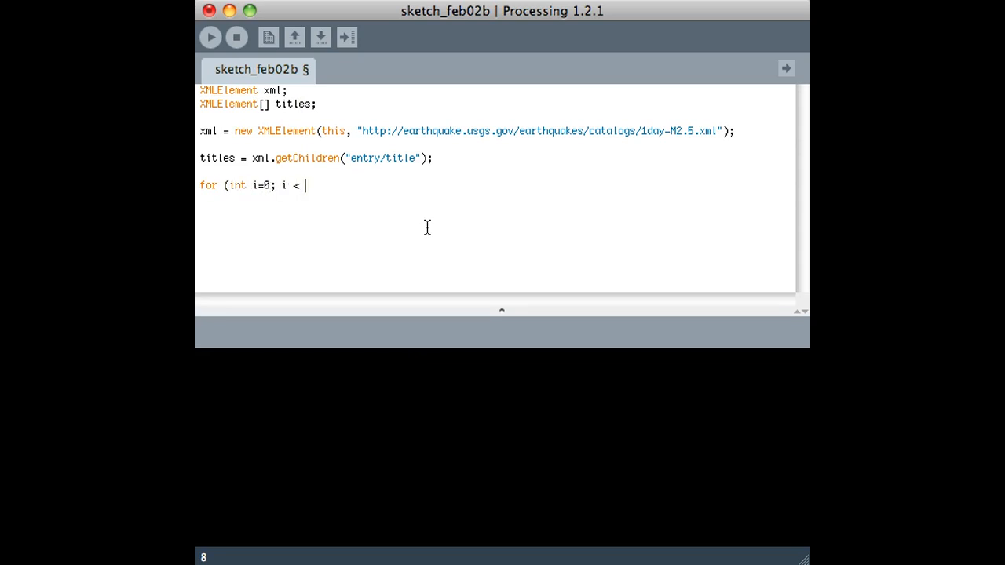
pyautogui.write('titles.lengh')
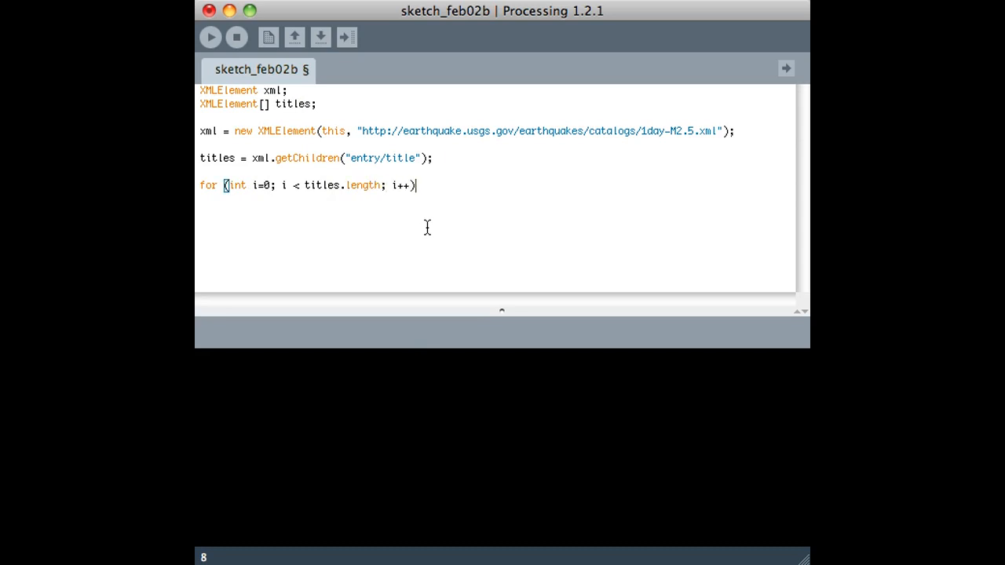
pyautogui.write('{')
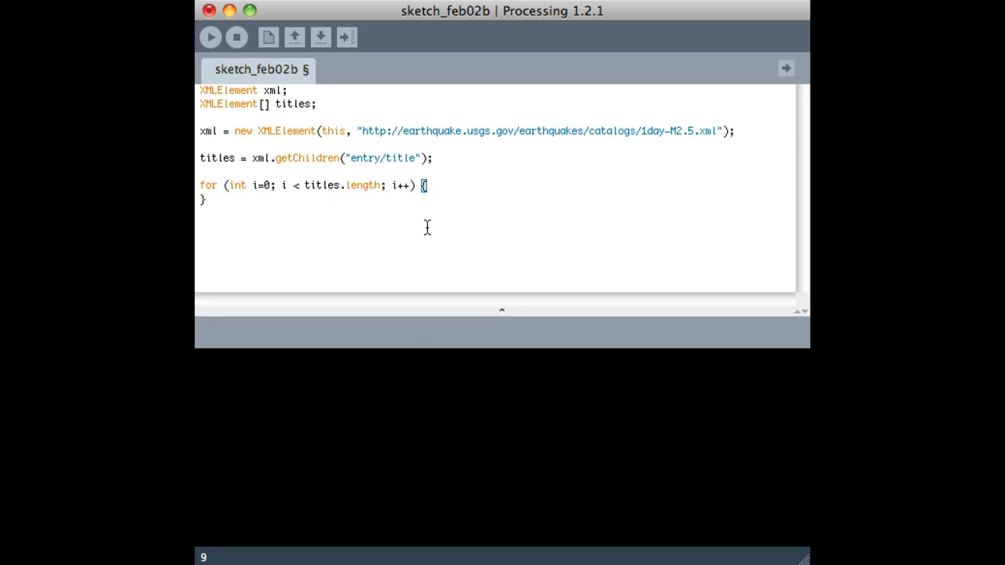
pyautogui.write('println')
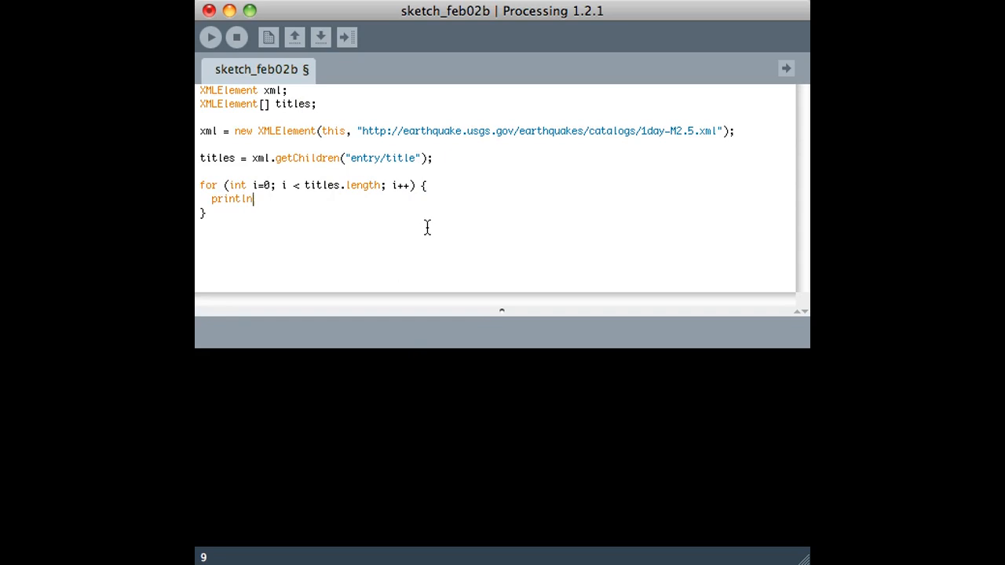
pyautogui.write('(titles.')
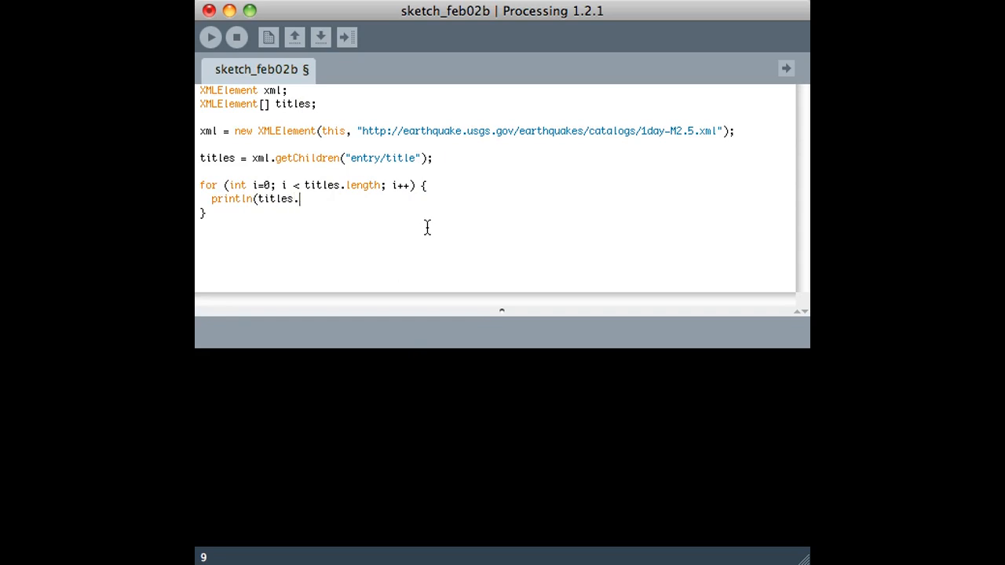
pyautogui.write('[i]);')
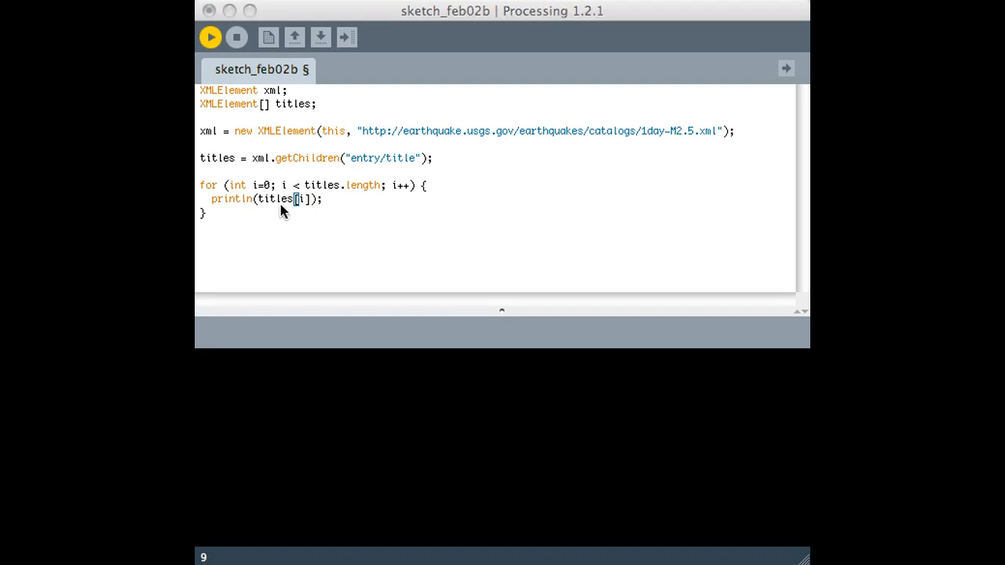
# - Stop the sketch and change the println to titles[i].getContent()
pyautogui.click(211, 38)
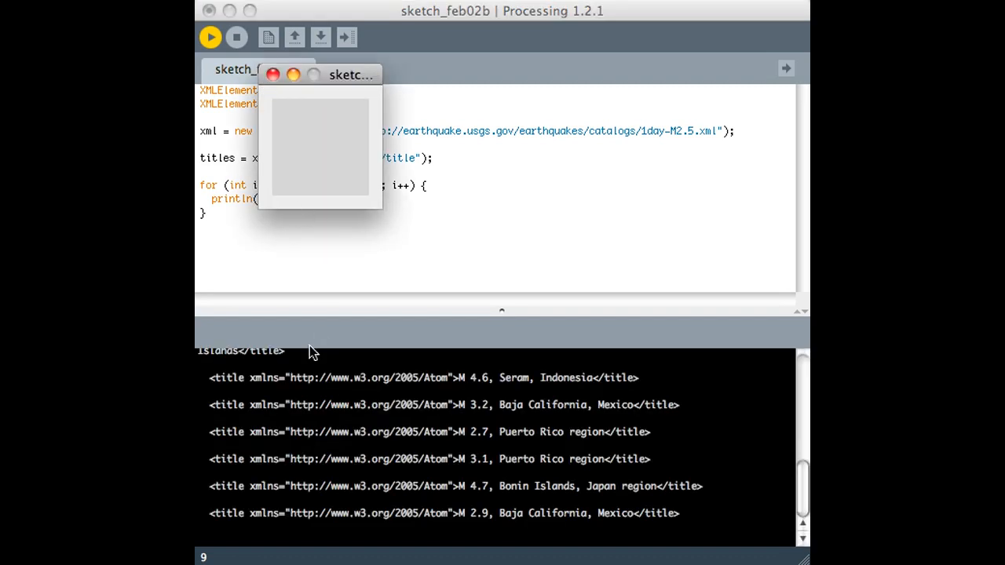
pyautogui.click(274, 76)
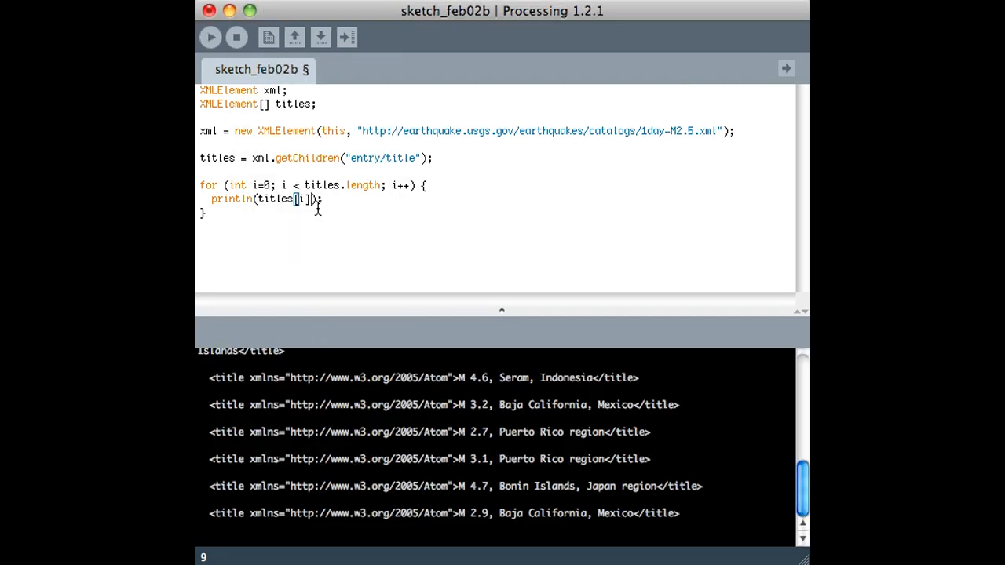
pyautogui.write('.getCont')
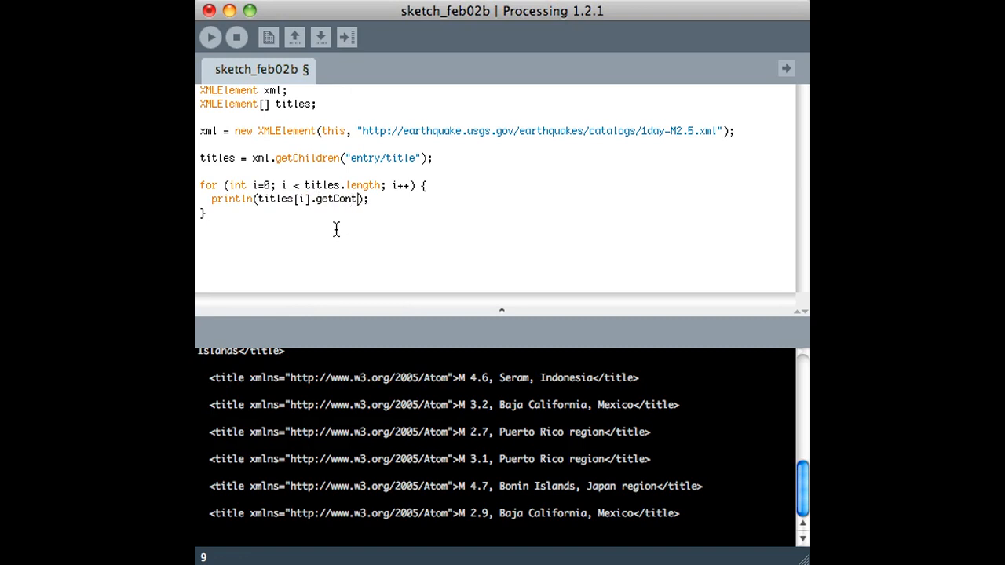
pyautogui.write('ent')
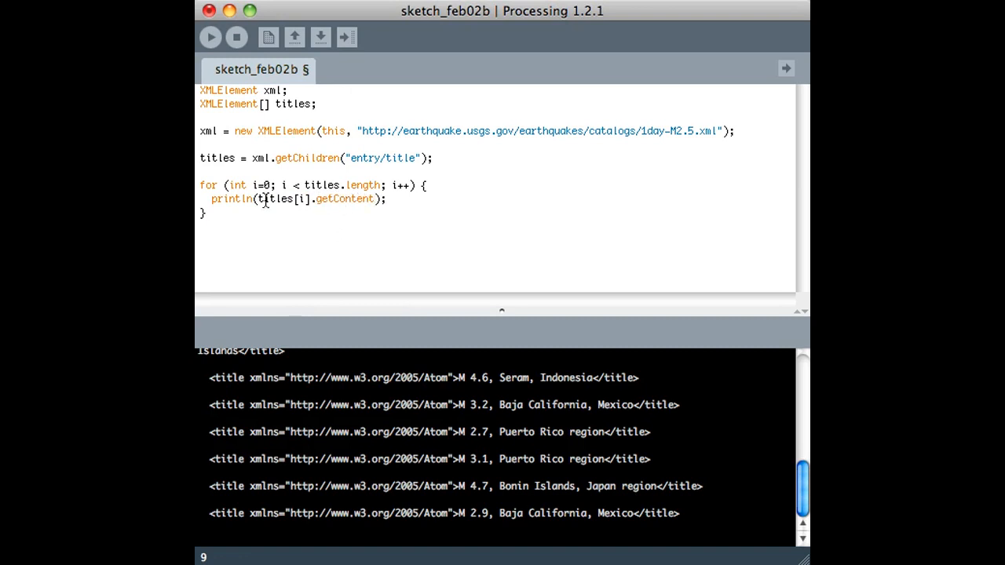
pyautogui.moveTo(210, 38)
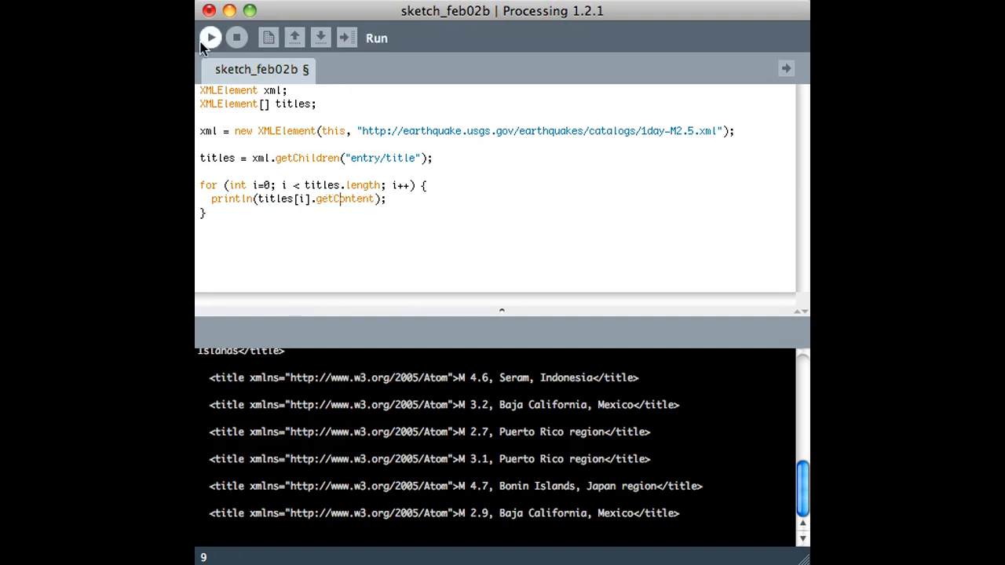
# - Run the sketch so the console lists plain titles like "M 2.7, Nevada"
pyautogui.click(210, 38)
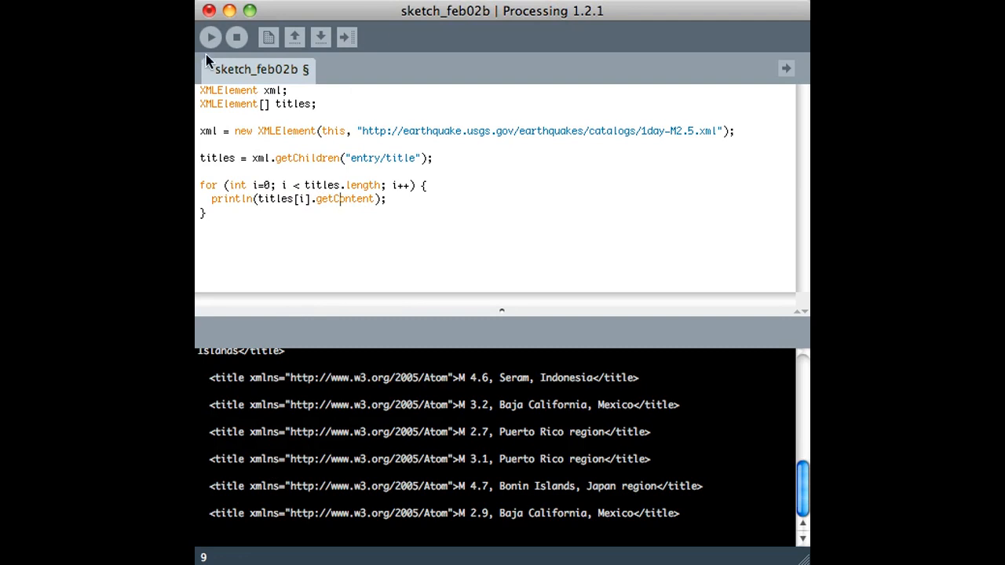
pyautogui.click(210, 38)
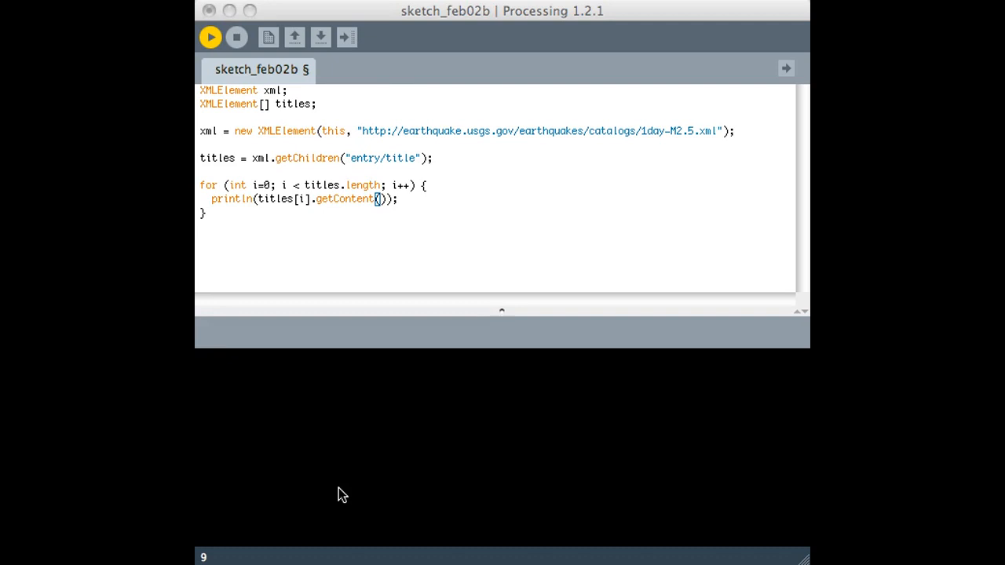
pyautogui.click(211, 38)
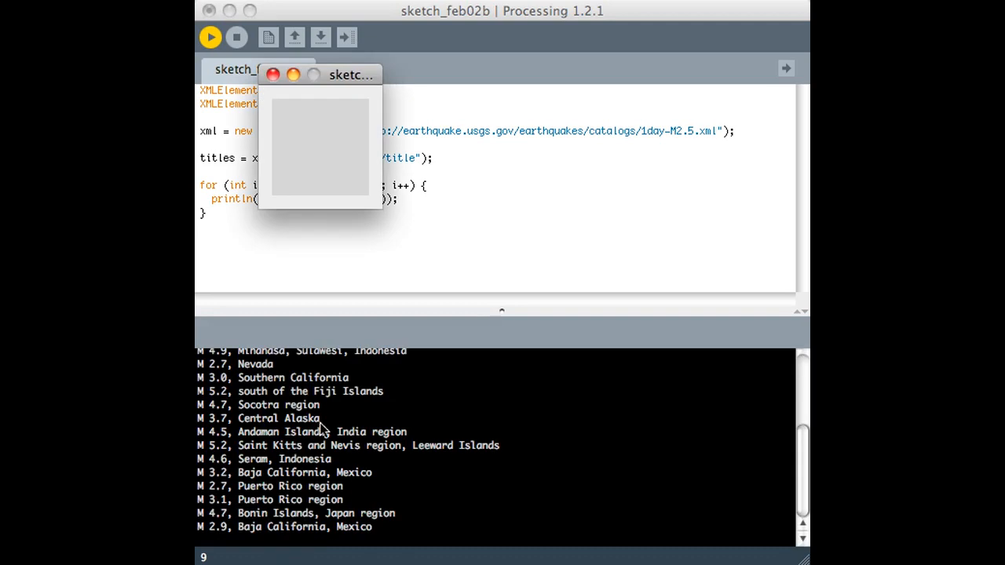
pyautogui.moveTo(242, 427)
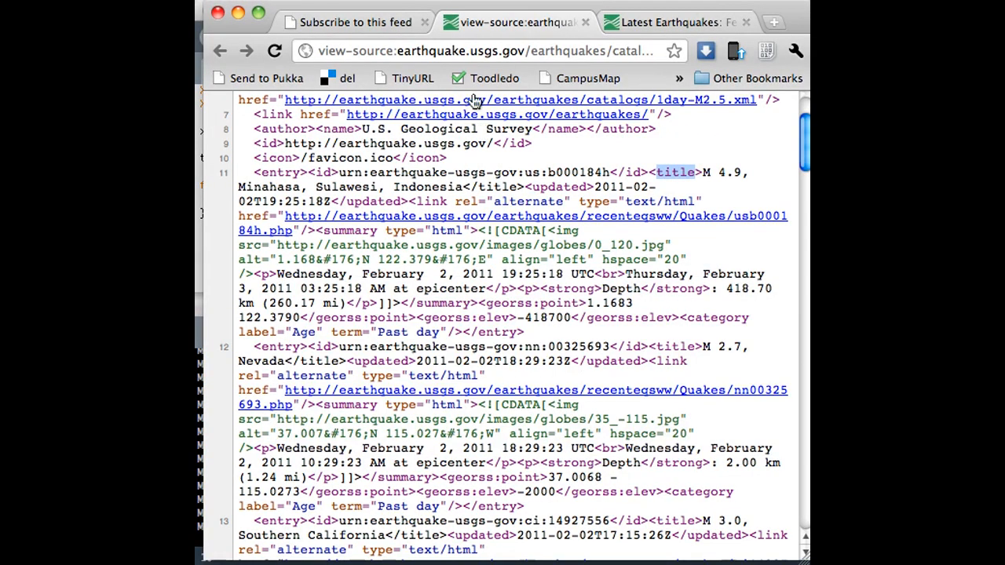
# - Browse the sandiego.craigslist.org/zip/index.rss source and pick out its item title elements
pyautogui.click(487, 51)
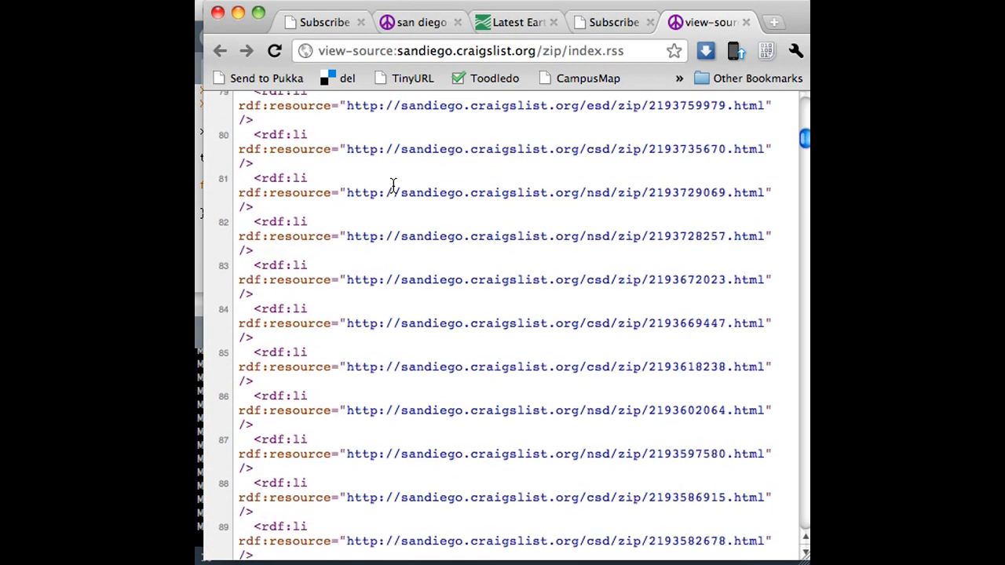
pyautogui.scroll(-3)
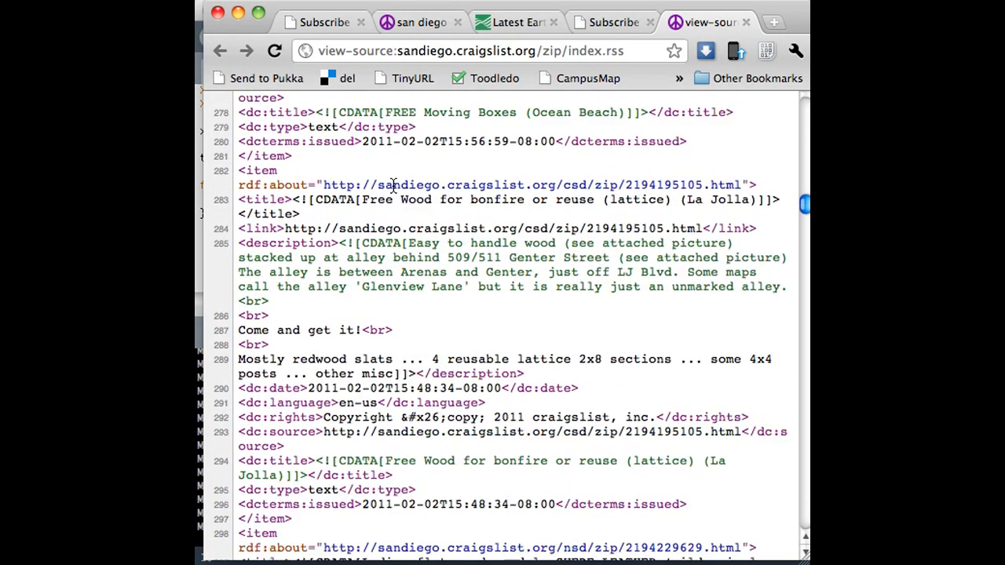
pyautogui.scroll(-3)
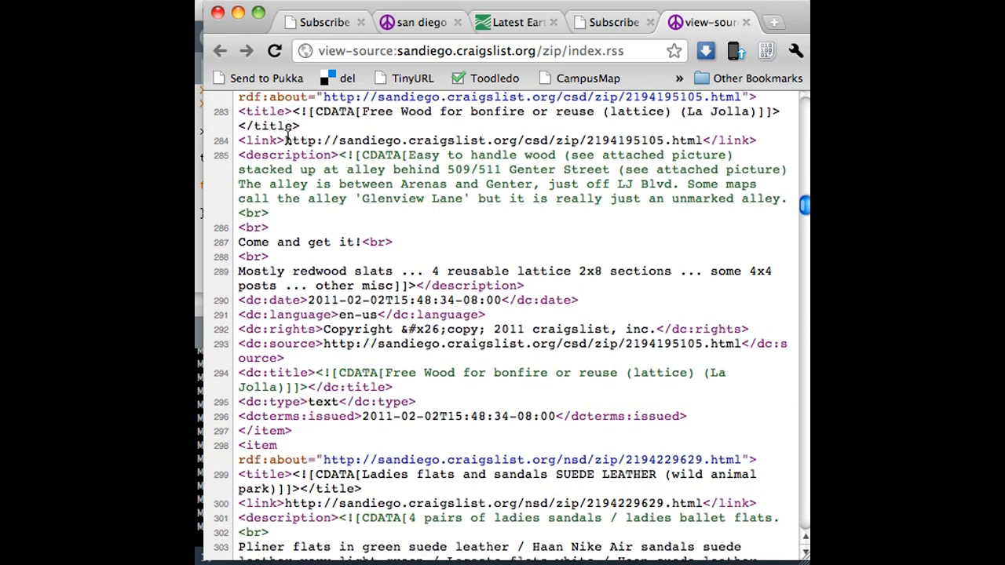
pyautogui.moveTo(349, 370)
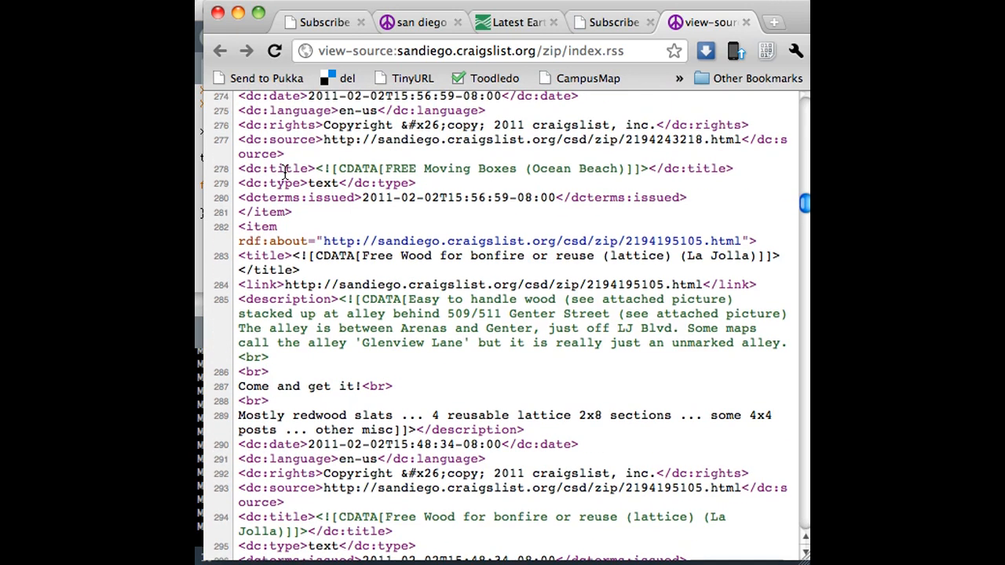
pyautogui.scroll(-3)
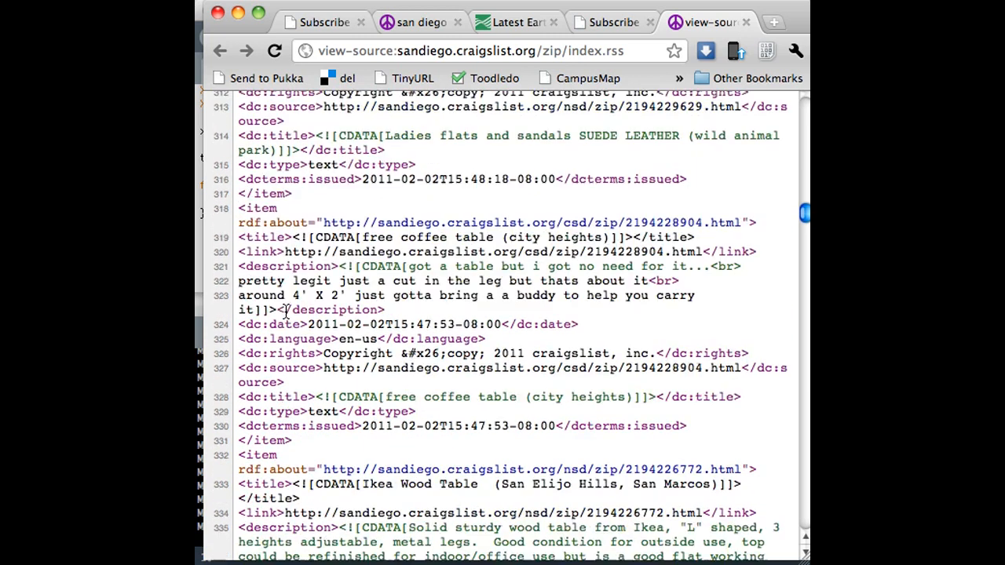
pyautogui.scroll(-3)
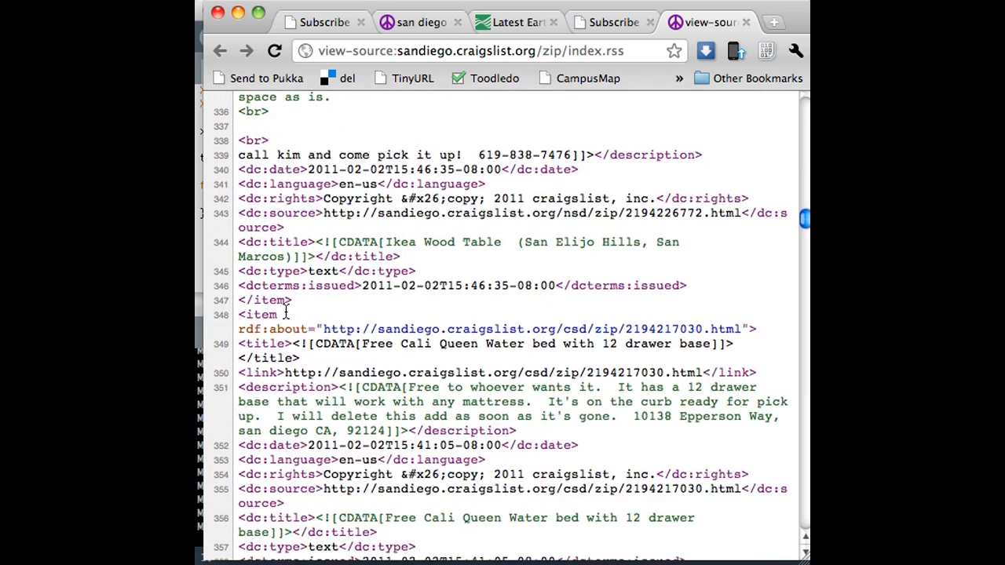
pyautogui.scroll(-3)
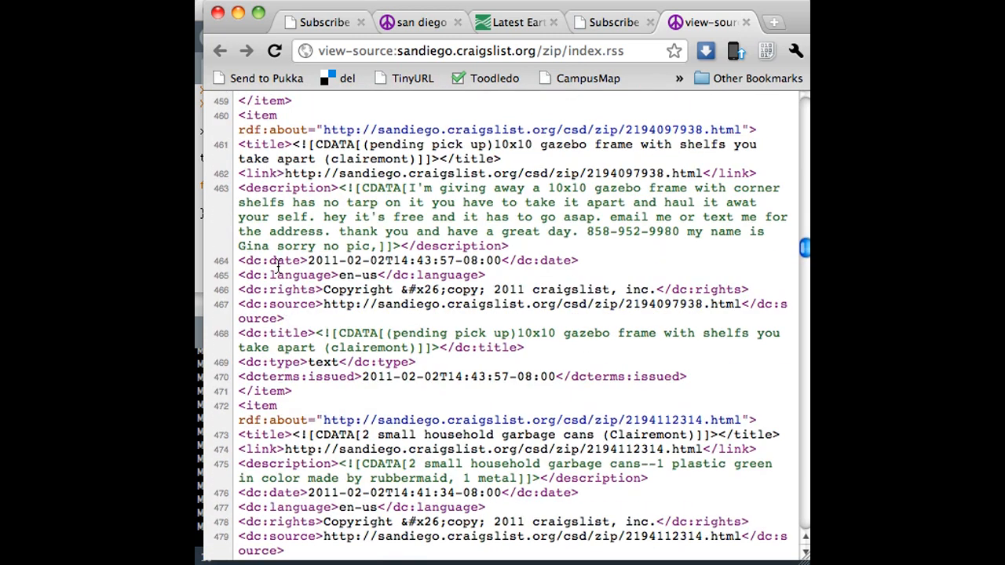
pyautogui.doubleClick(257, 115)
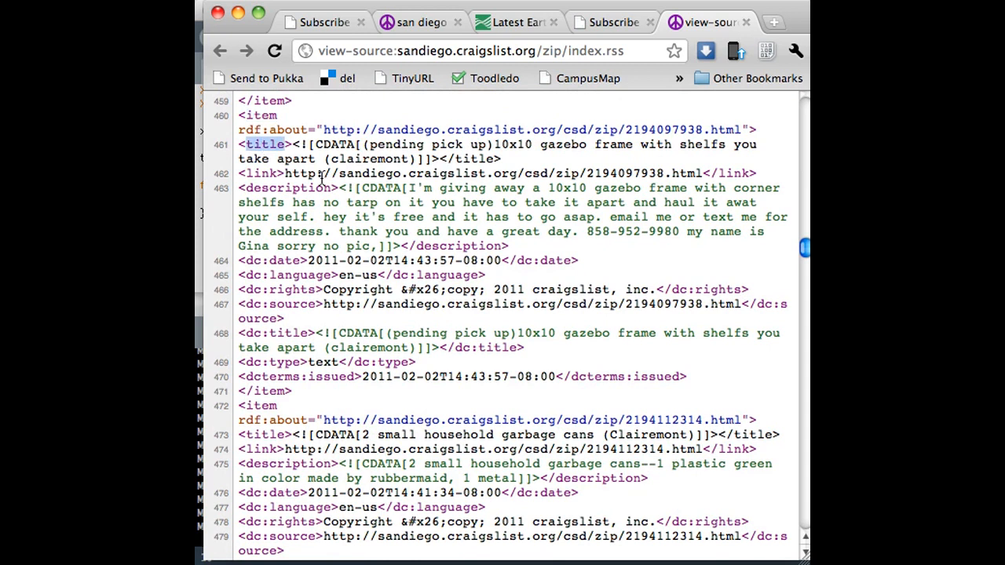
pyautogui.doubleClick(408, 50)
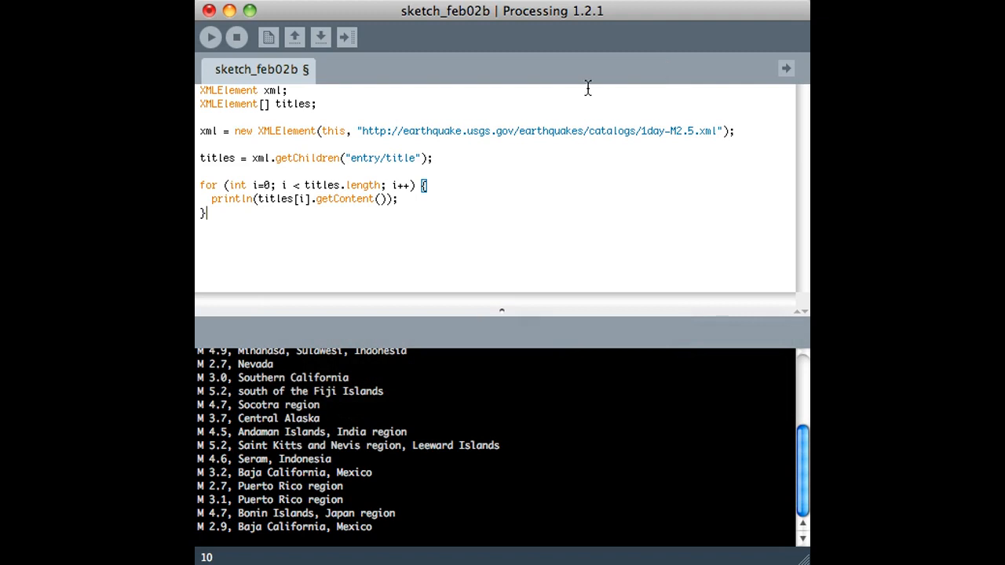
# - Retarget the sketch to the Craigslist RSS URL with "item/title" and run it to print free-stuff titles
pyautogui.moveTo(402, 132); pyautogui.dragTo(719, 132)
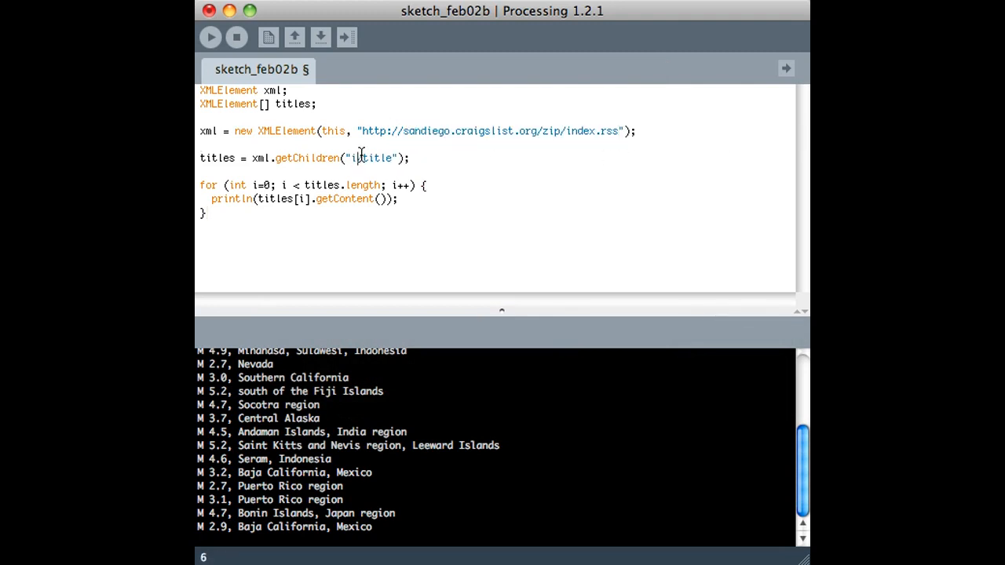
pyautogui.click(210, 38)
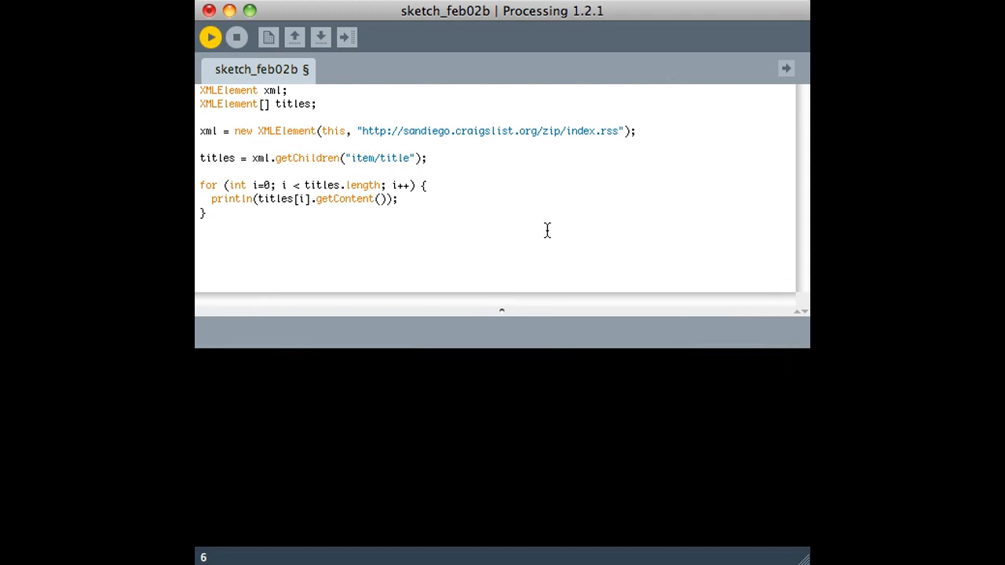
pyautogui.click(211, 38)
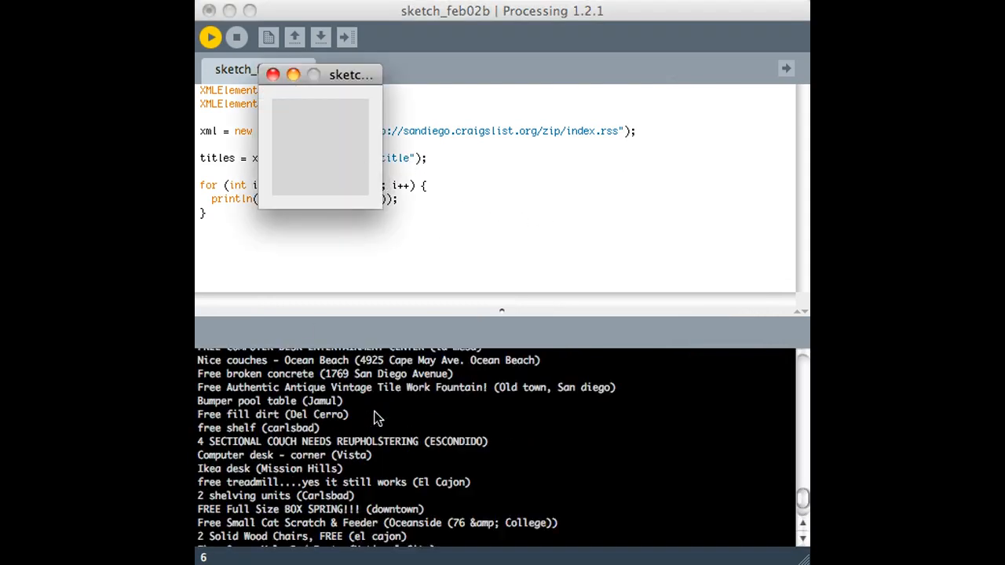
pyautogui.scroll(-3)
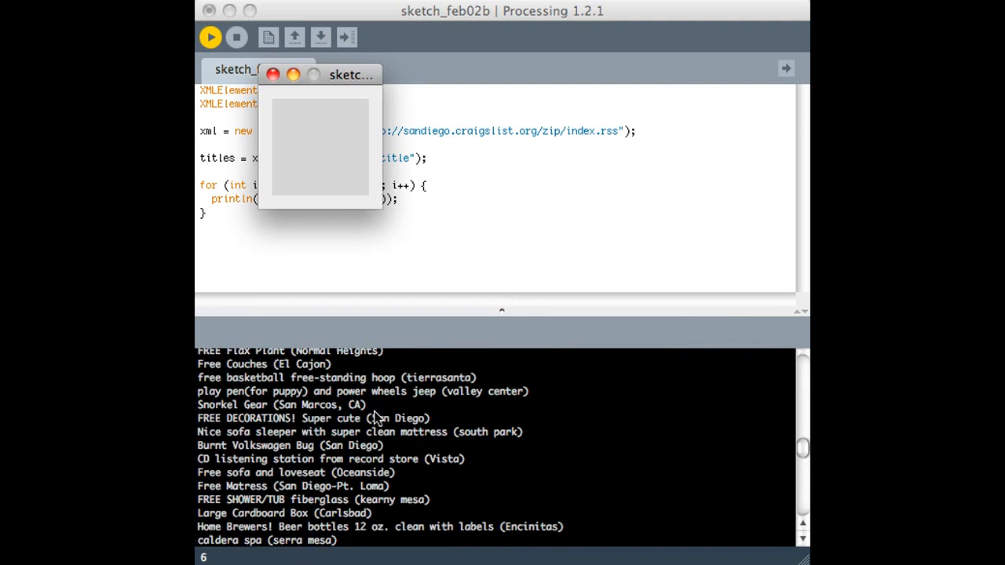
pyautogui.click(274, 74)
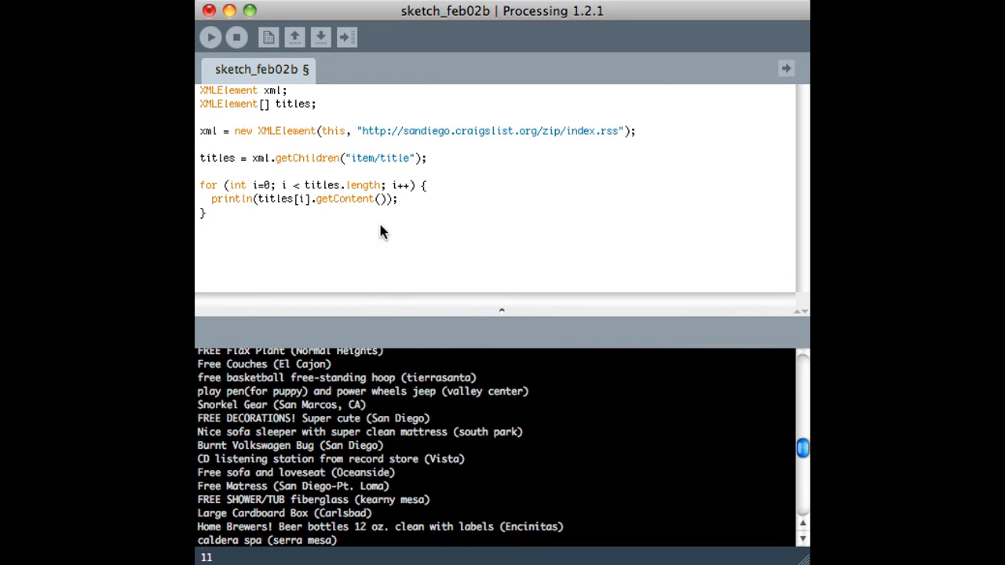
pyautogui.moveTo(374, 223)
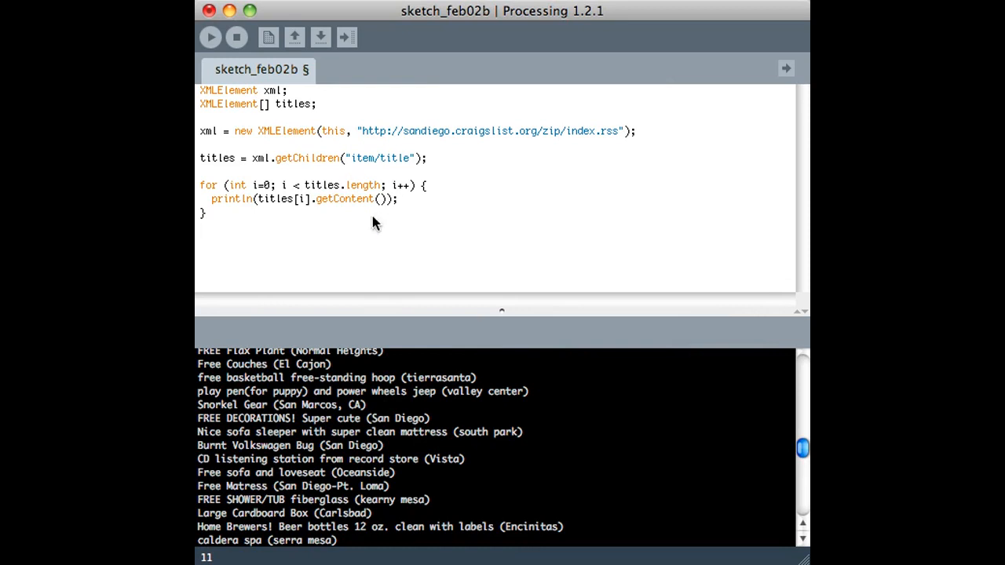